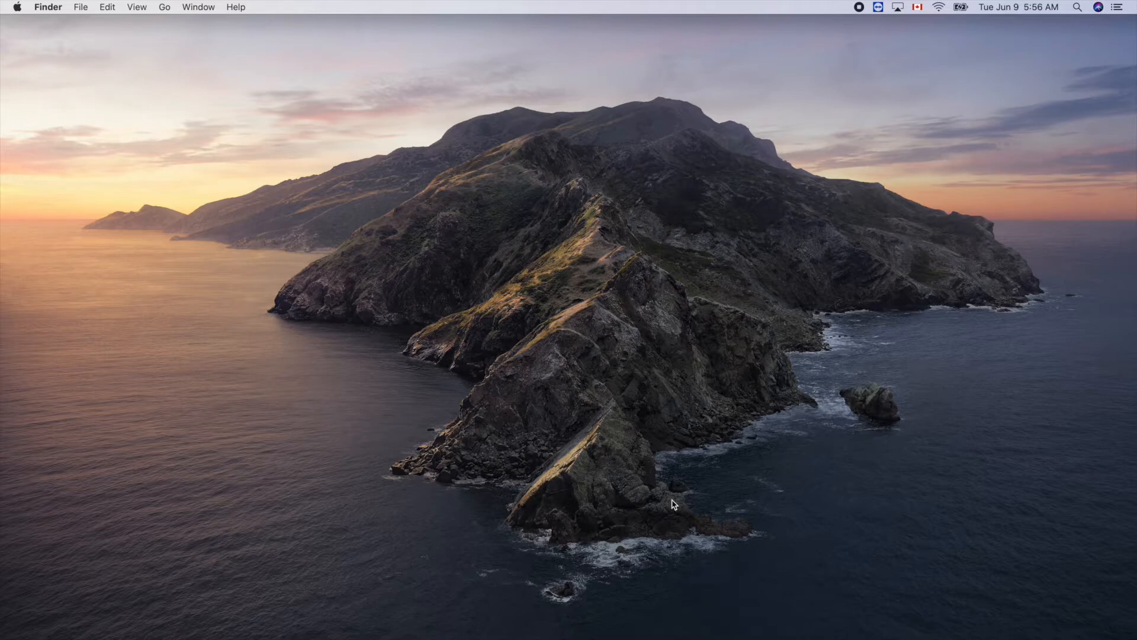
{"action": "mouse_move", "coordinate": [588, 631]}
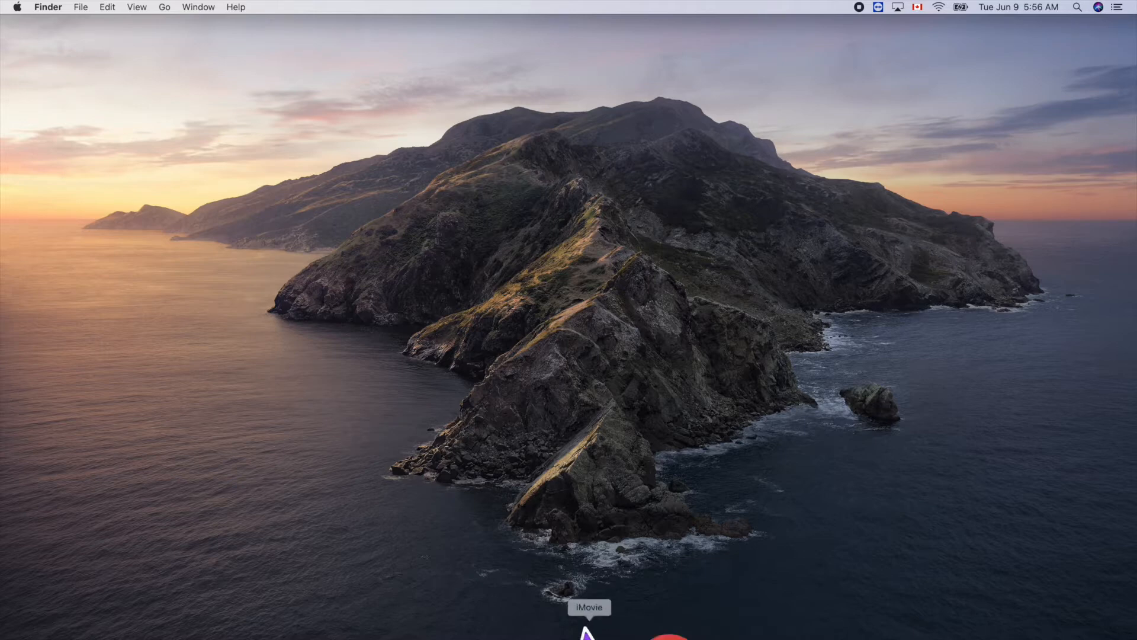
Launch Android Studio from Spotlight so its welcome window appears
{"action": "type", "text": "stocks"}
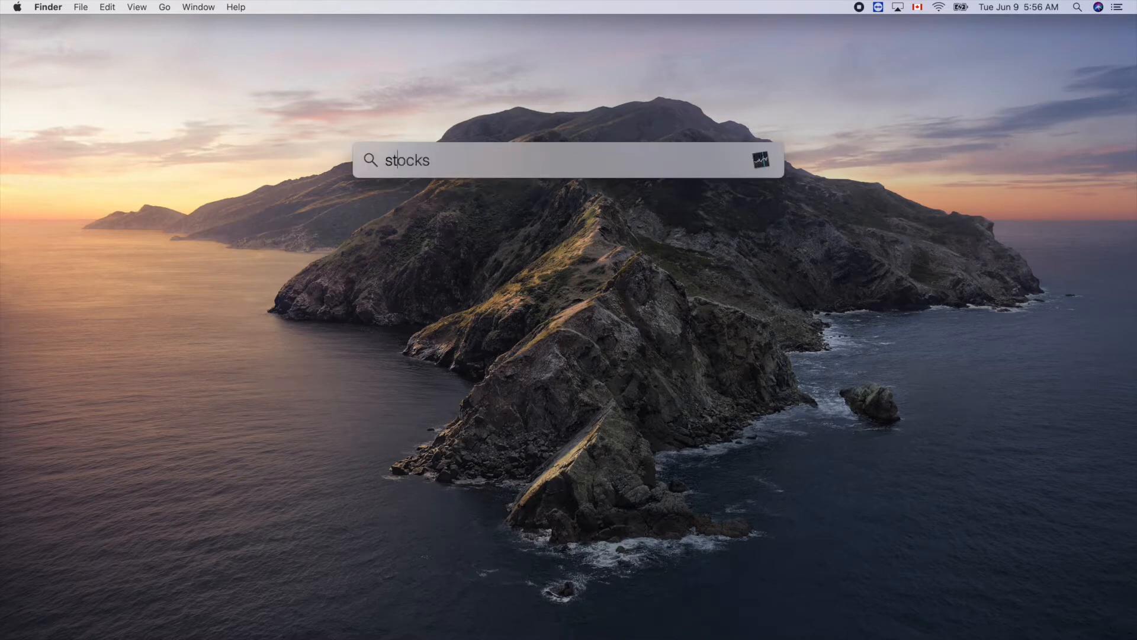
{"action": "type", "text": "android Studio"}
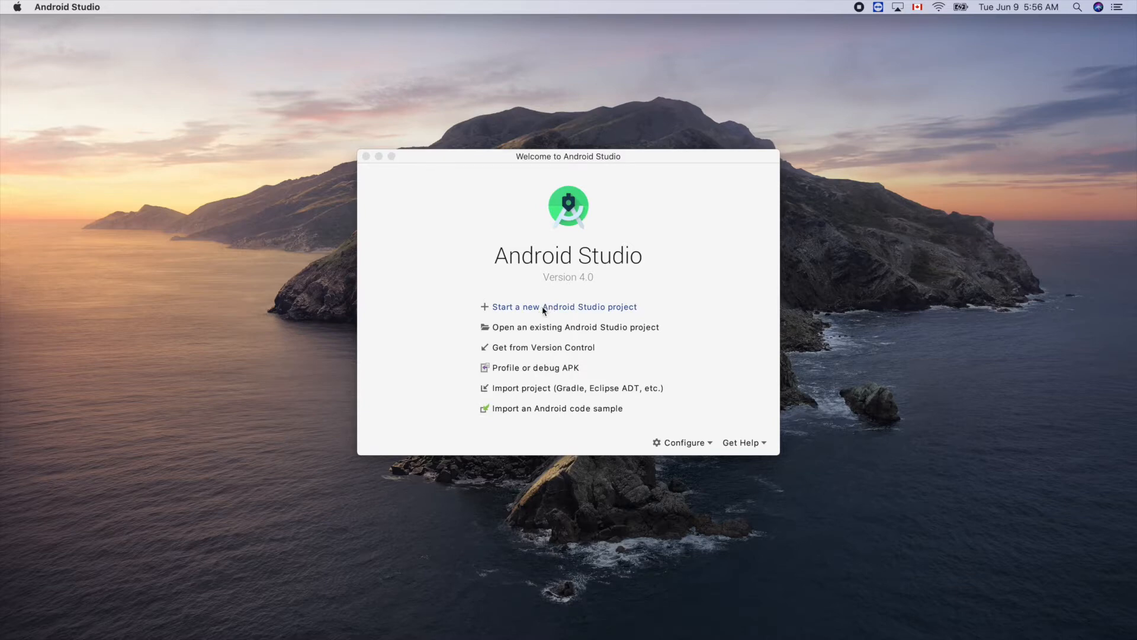
Create a new Empty Activity Kotlin project named DrawLine
{"action": "left_click", "coordinate": [562, 306]}
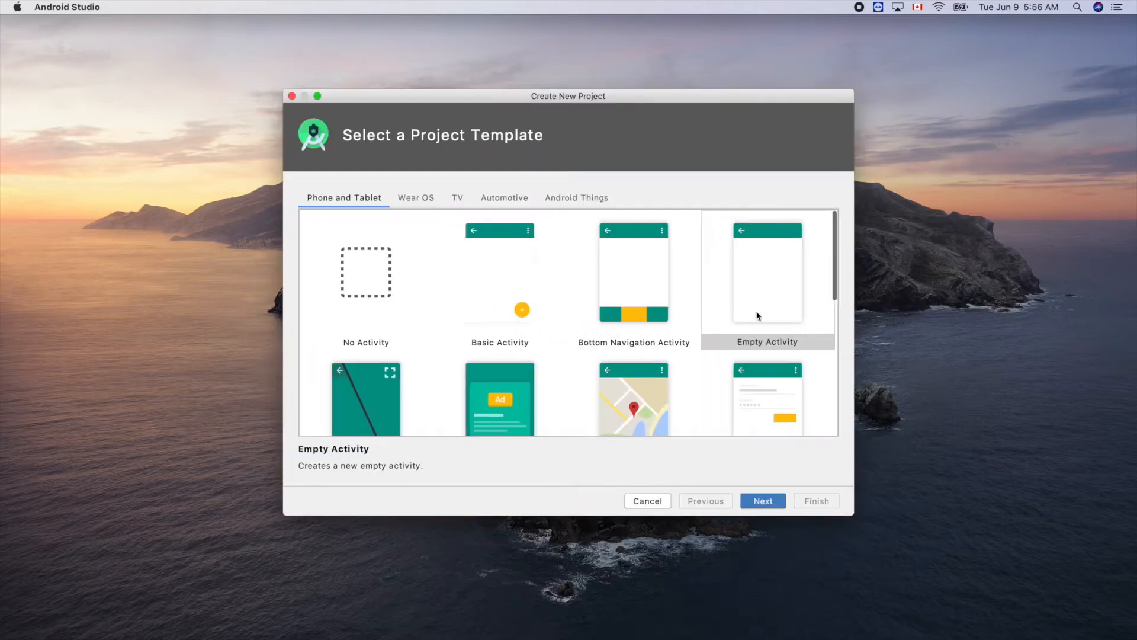
{"action": "left_click", "coordinate": [762, 500]}
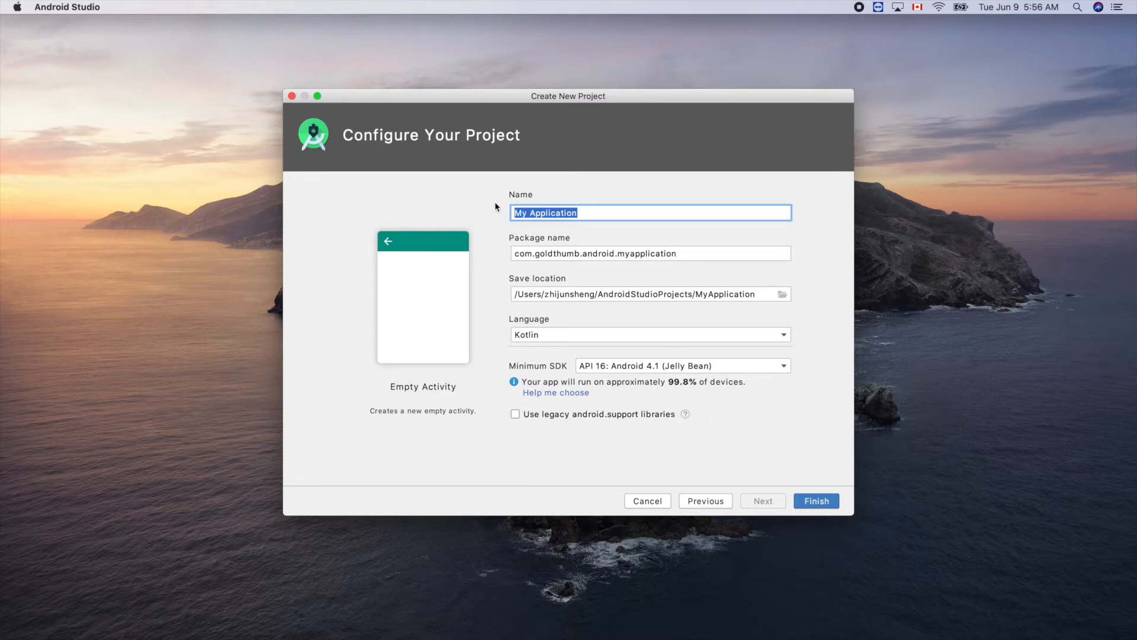
{"action": "type", "text": "Draw"}
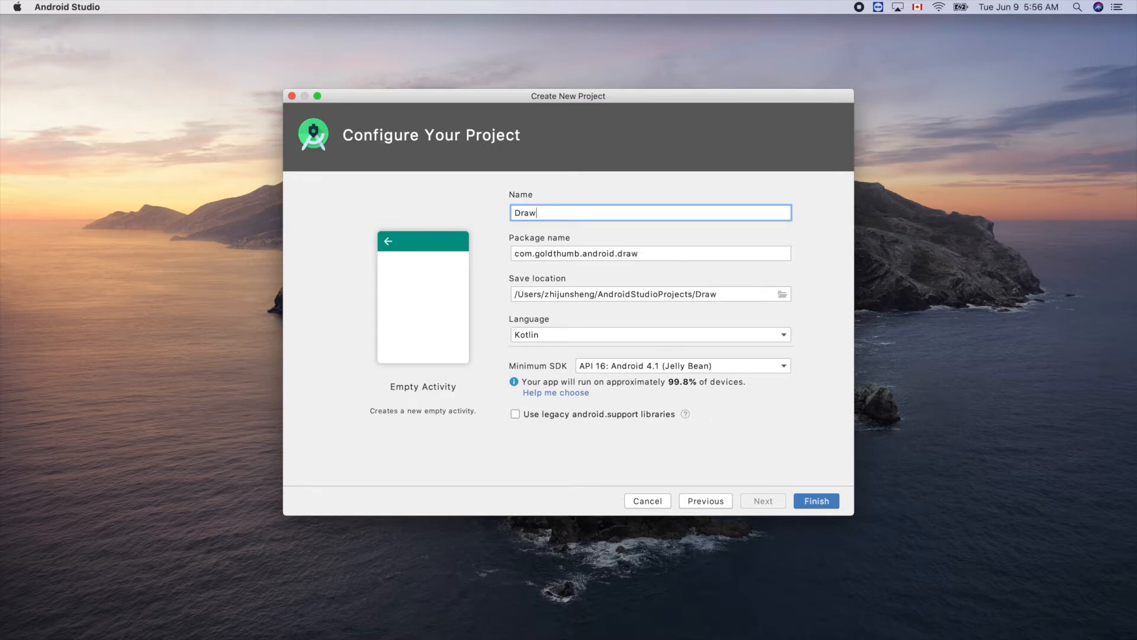
{"action": "type", "text": "Line"}
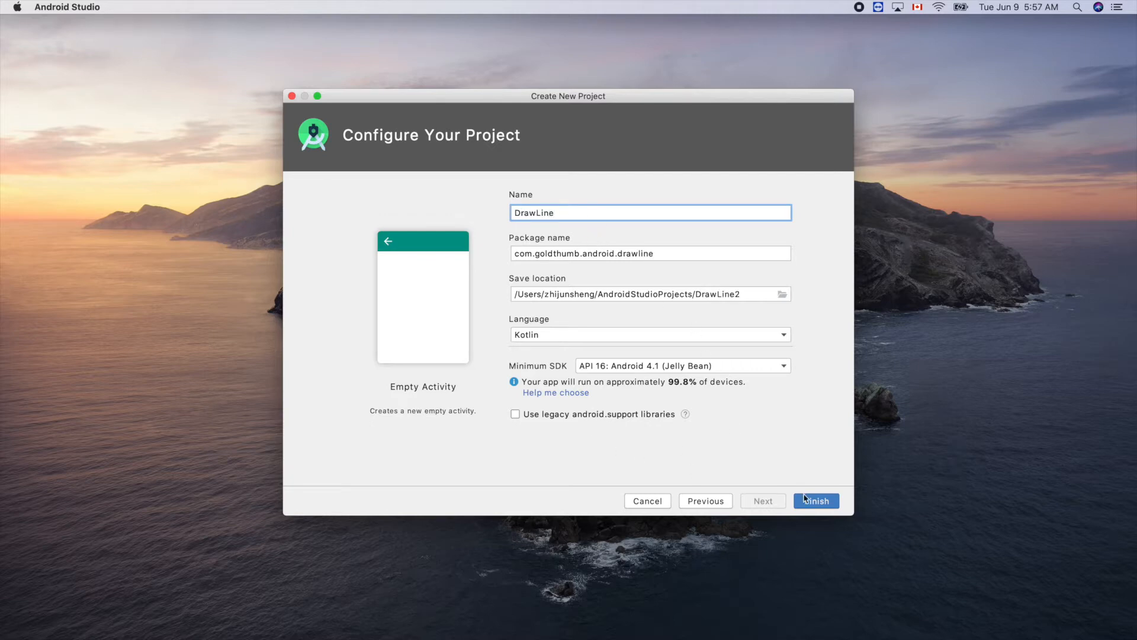
{"action": "left_click", "coordinate": [816, 500]}
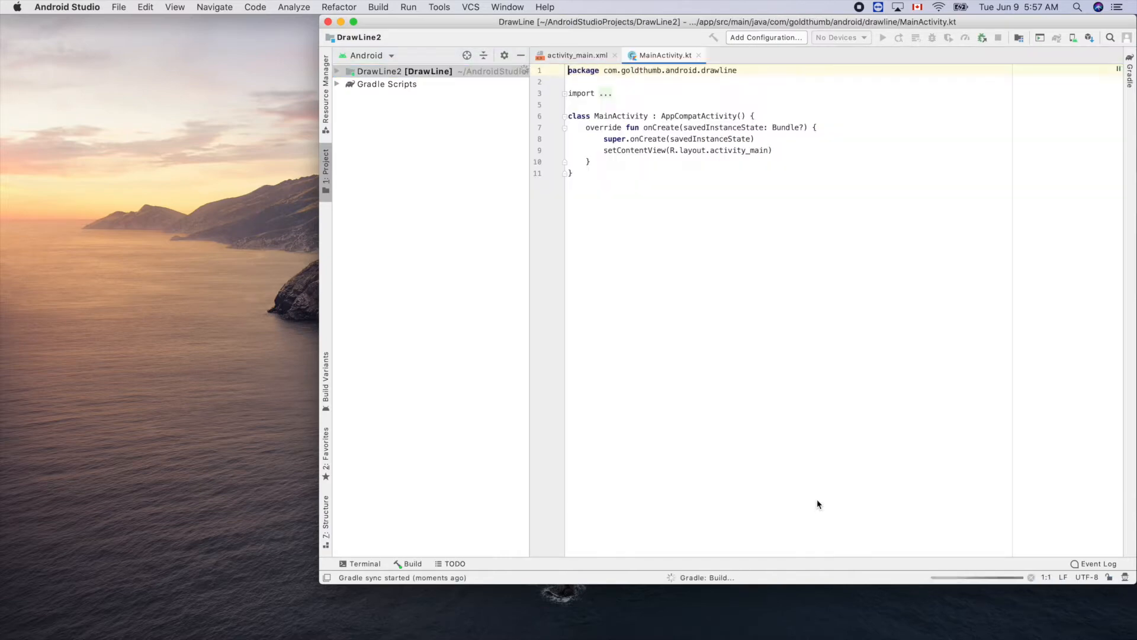
Expand the DrawLine project tree and locate MainActivity while Gradle syncs
{"action": "left_click", "coordinate": [337, 70]}
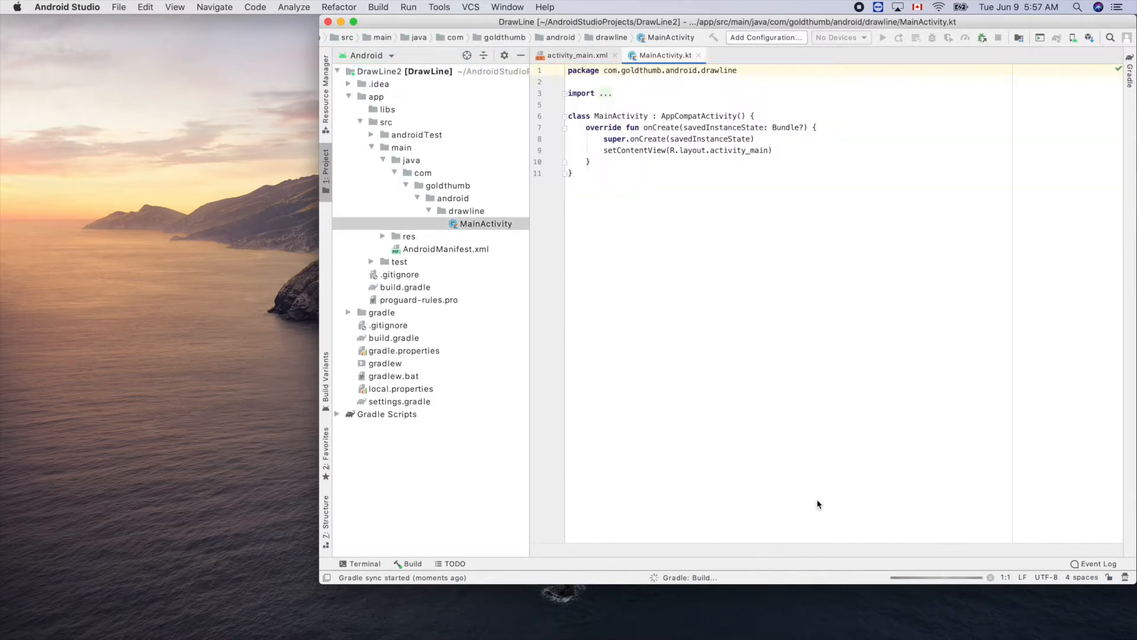
{"action": "left_click", "coordinate": [570, 173]}
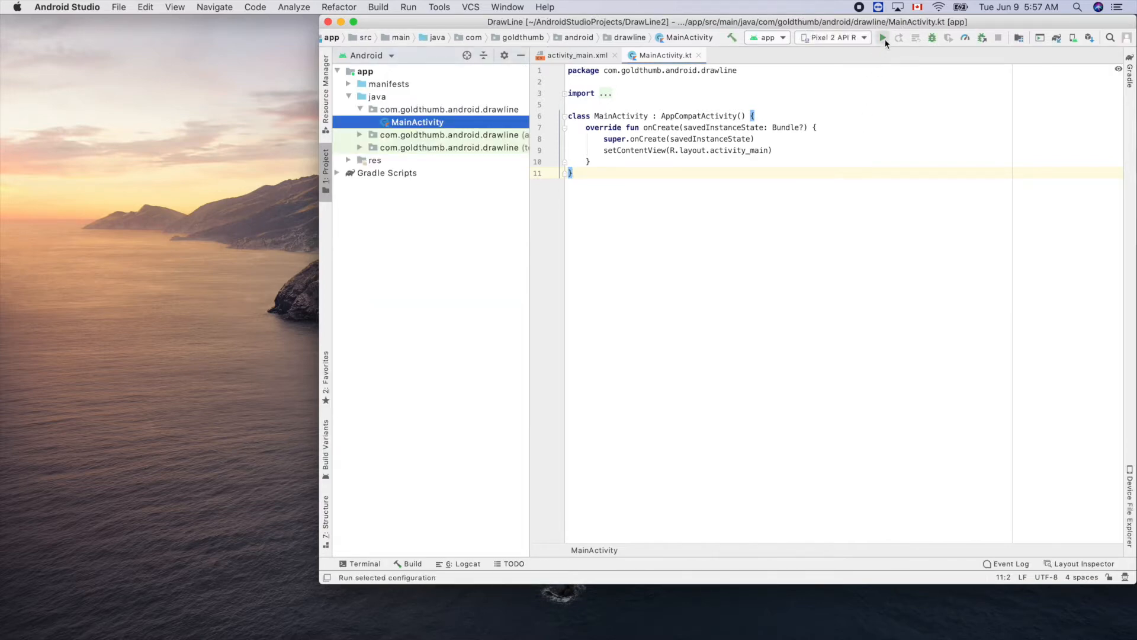
Run the app on the Pixel 2 API R emulator, showing Hello World!
{"action": "left_click", "coordinate": [882, 37]}
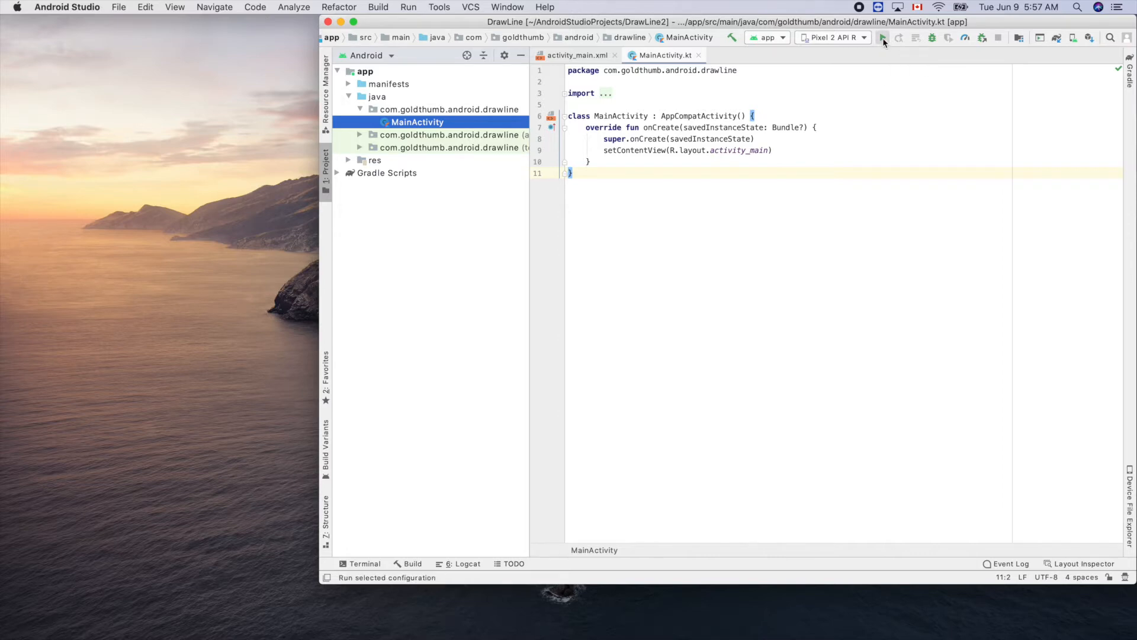
{"action": "left_click", "coordinate": [881, 38]}
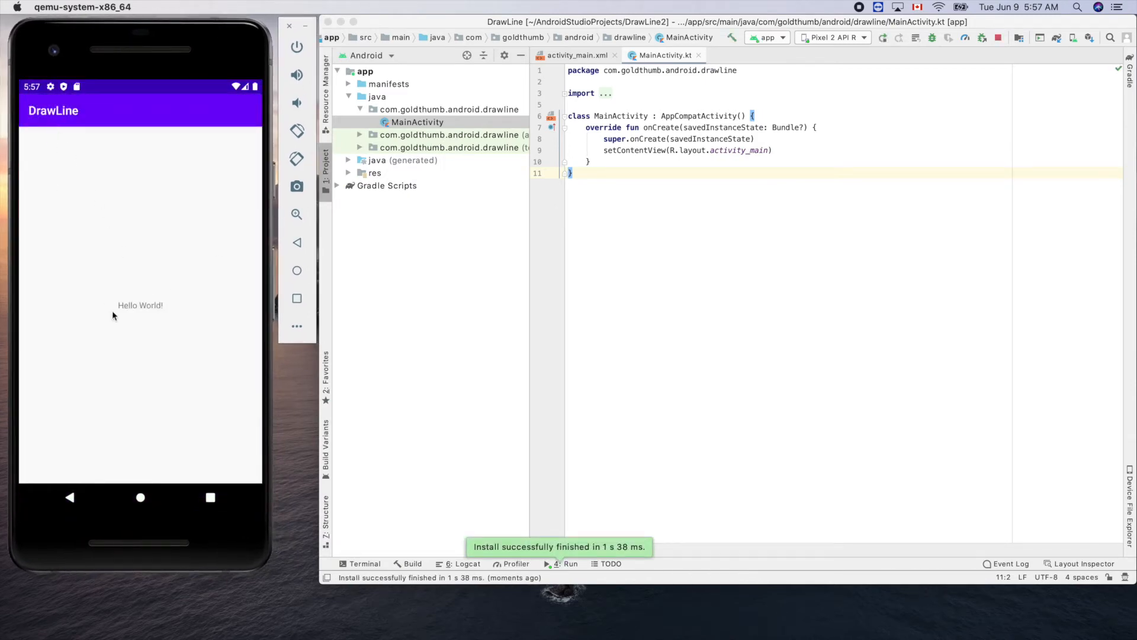
{"action": "mouse_move", "coordinate": [703, 251]}
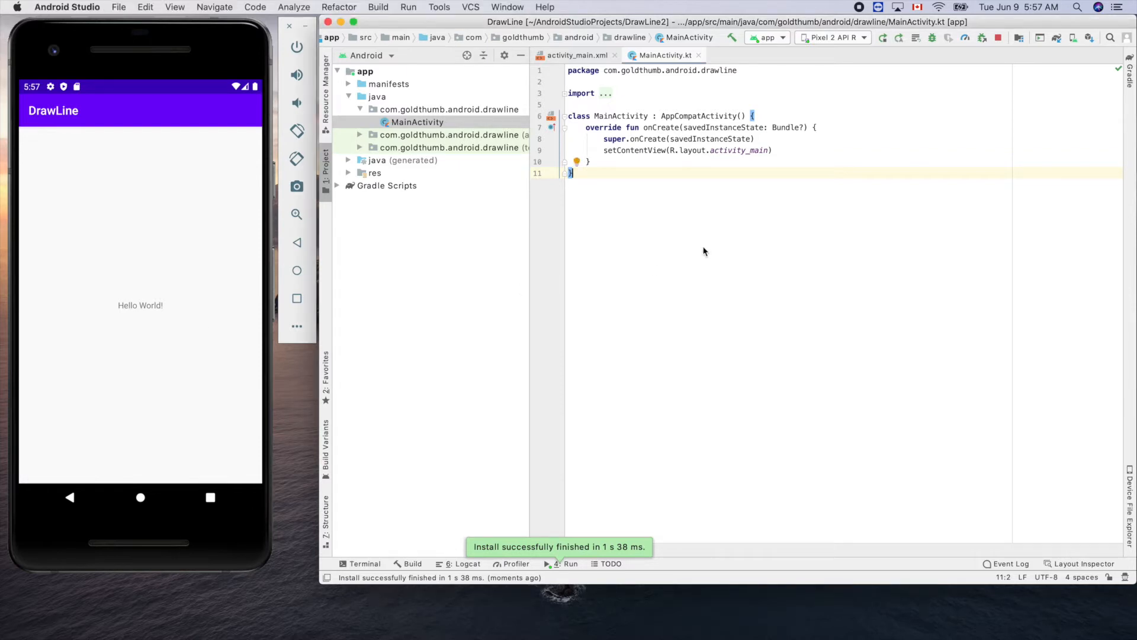
{"action": "mouse_move", "coordinate": [122, 325]}
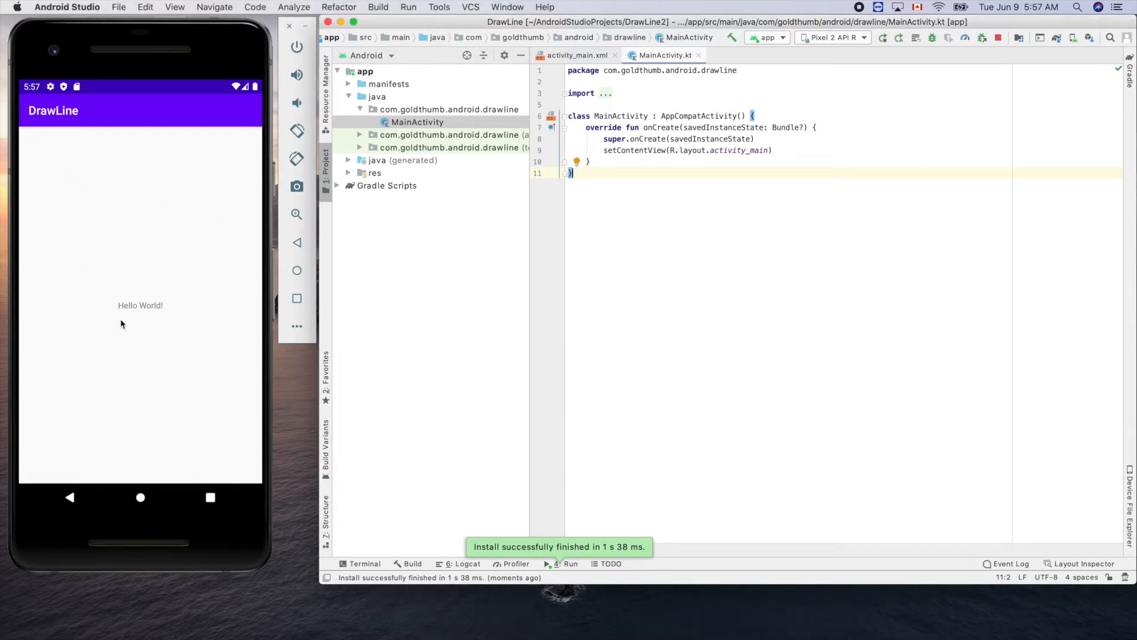
{"action": "mouse_move", "coordinate": [822, 319]}
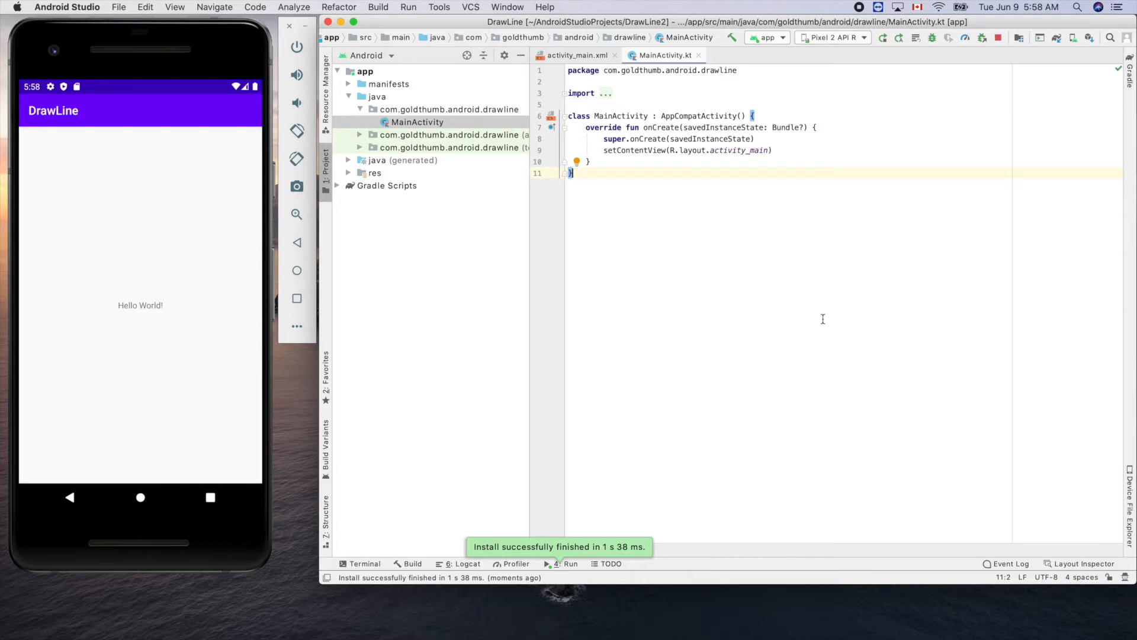
{"action": "mouse_move", "coordinate": [709, 278]}
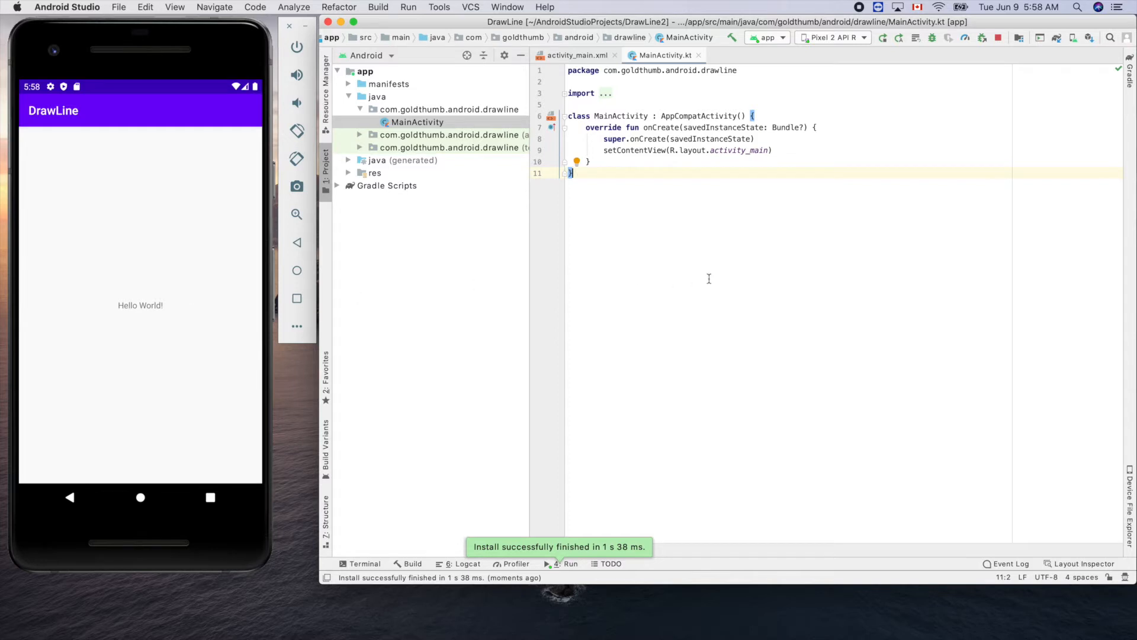
{"action": "mouse_move", "coordinate": [730, 260]}
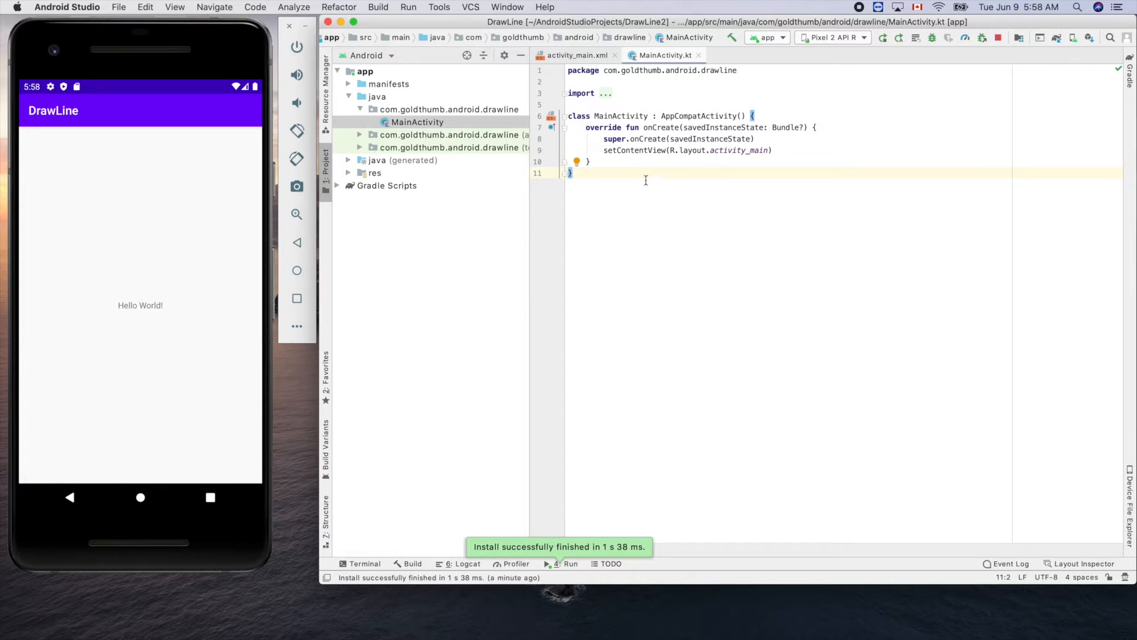
{"action": "mouse_move", "coordinate": [545, 131]}
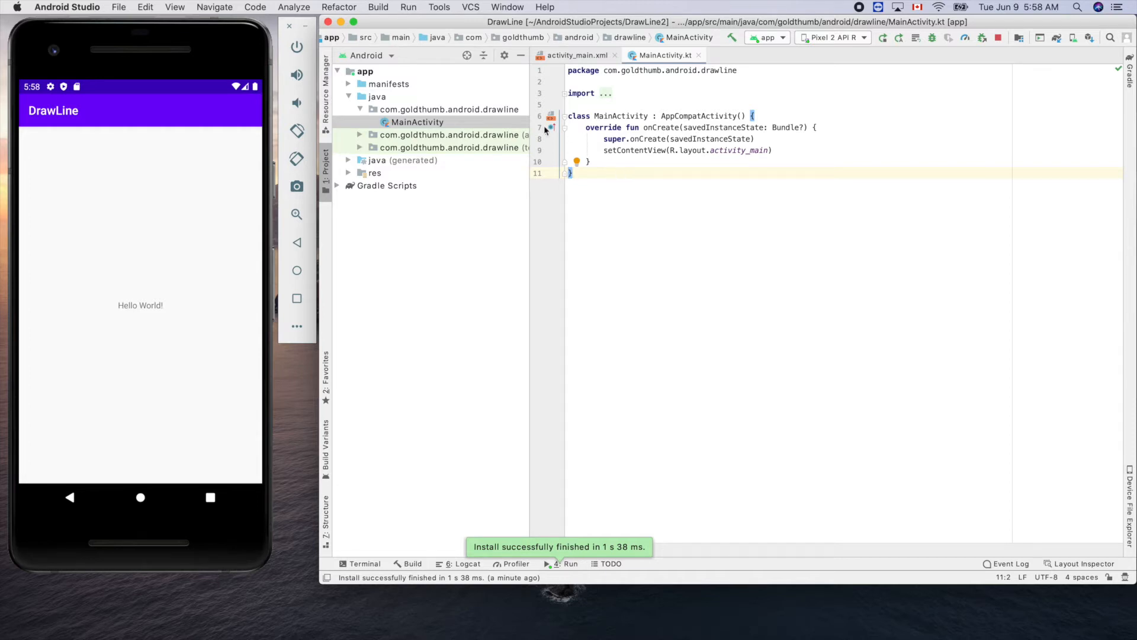
{"action": "mouse_move", "coordinate": [491, 127]}
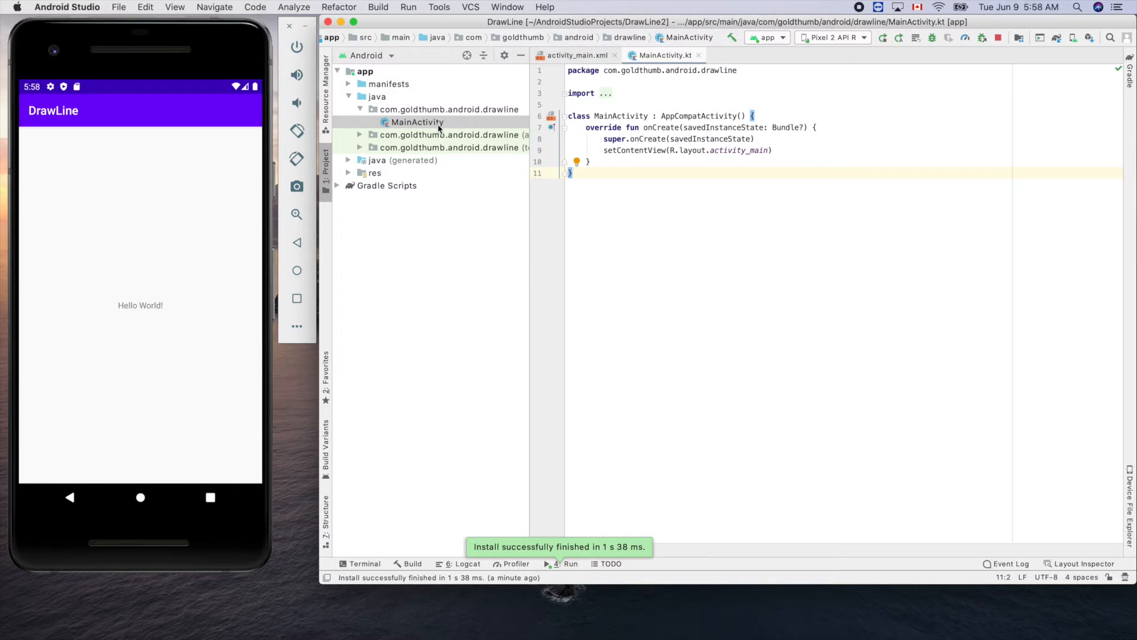
{"action": "mouse_move", "coordinate": [499, 113]}
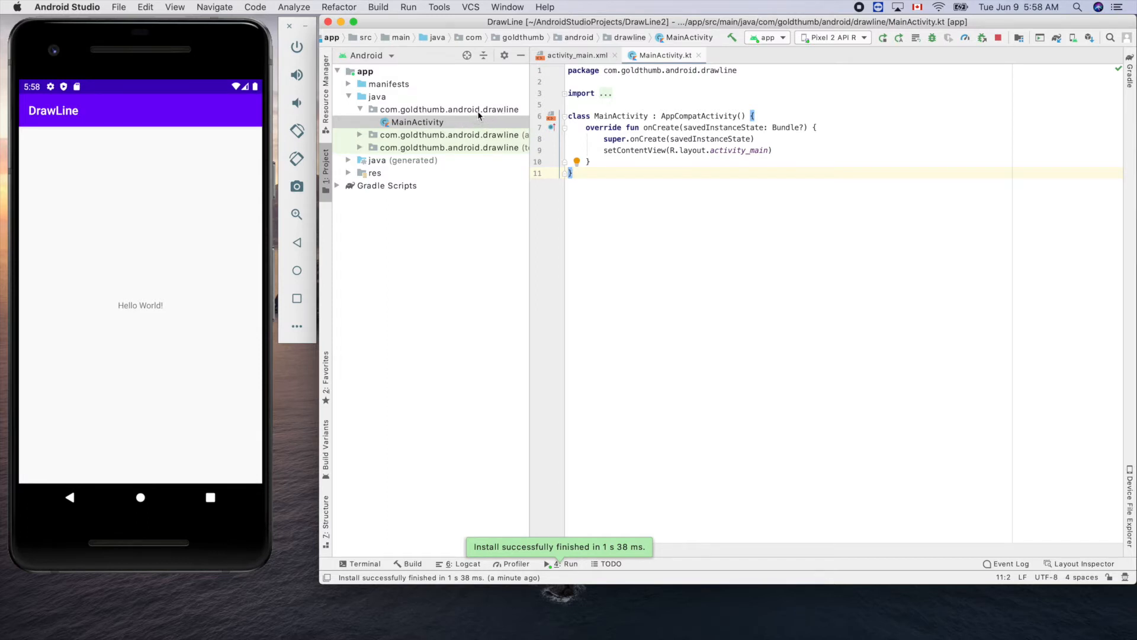
Add a new Kotlin class CanvasView to the com.goldthumb.android.drawline package
{"action": "right_click", "coordinate": [448, 109]}
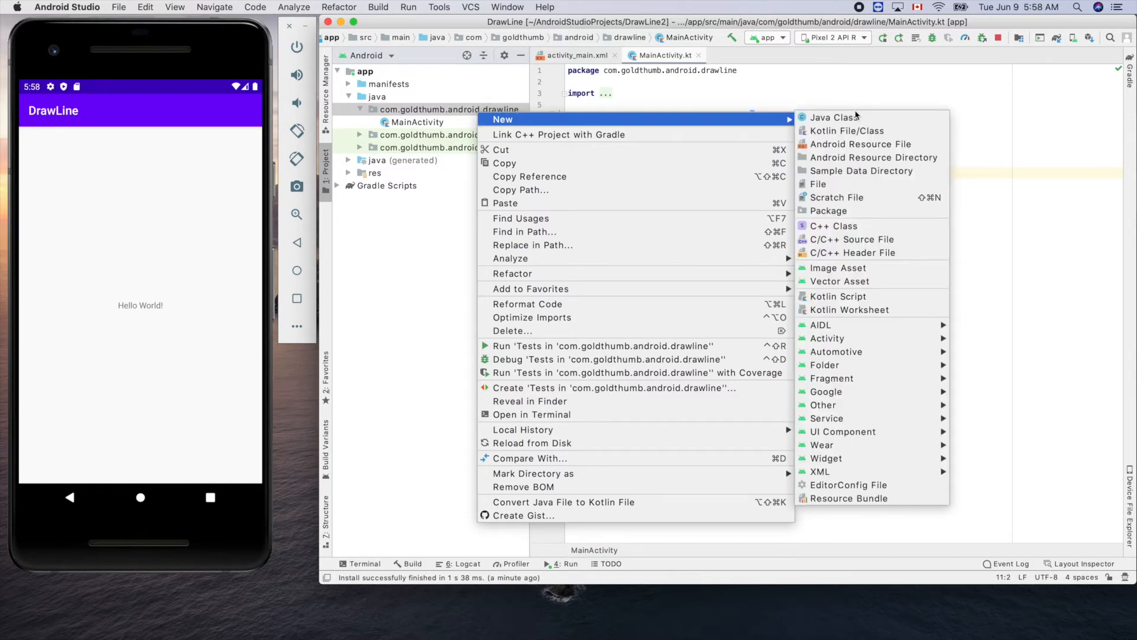
{"action": "left_click", "coordinate": [846, 131]}
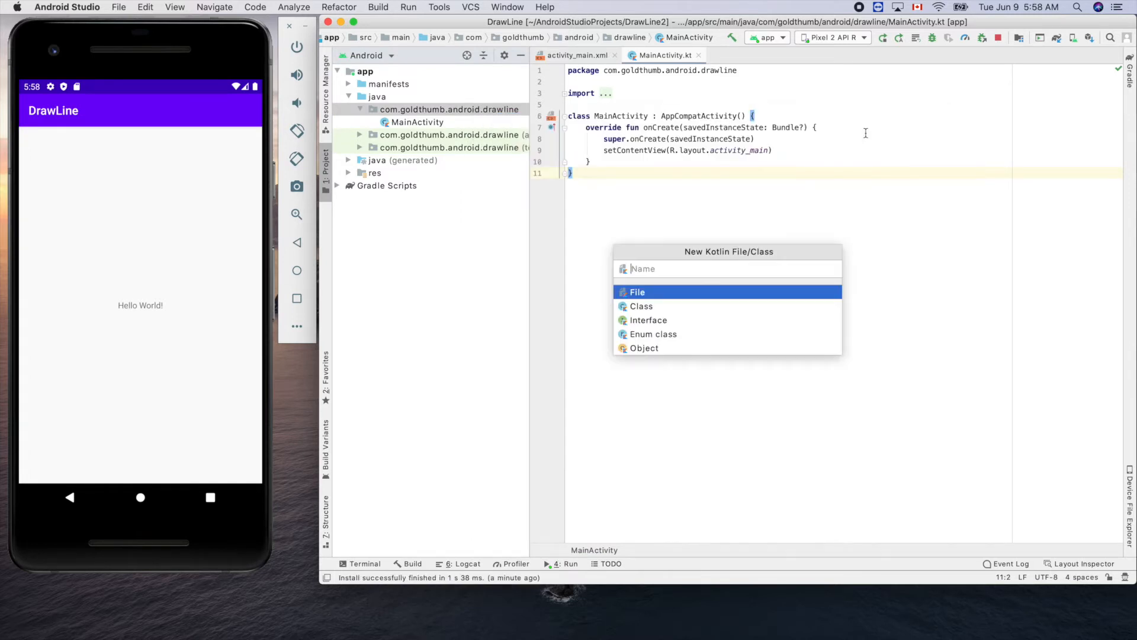
{"action": "mouse_move", "coordinate": [697, 269]}
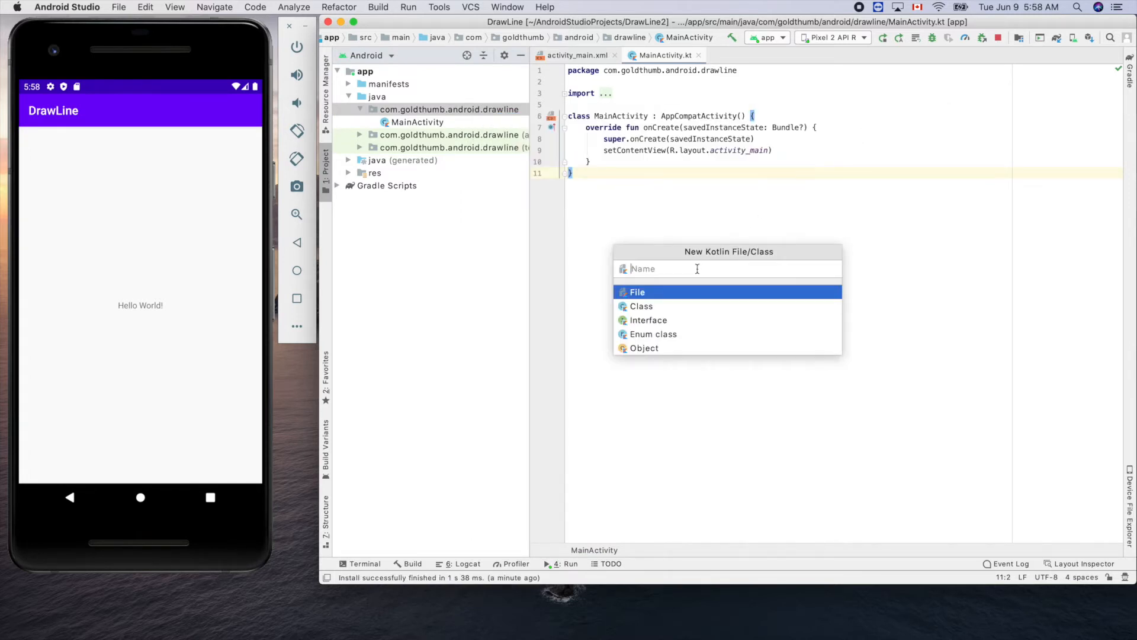
{"action": "type", "text": "Canvas"}
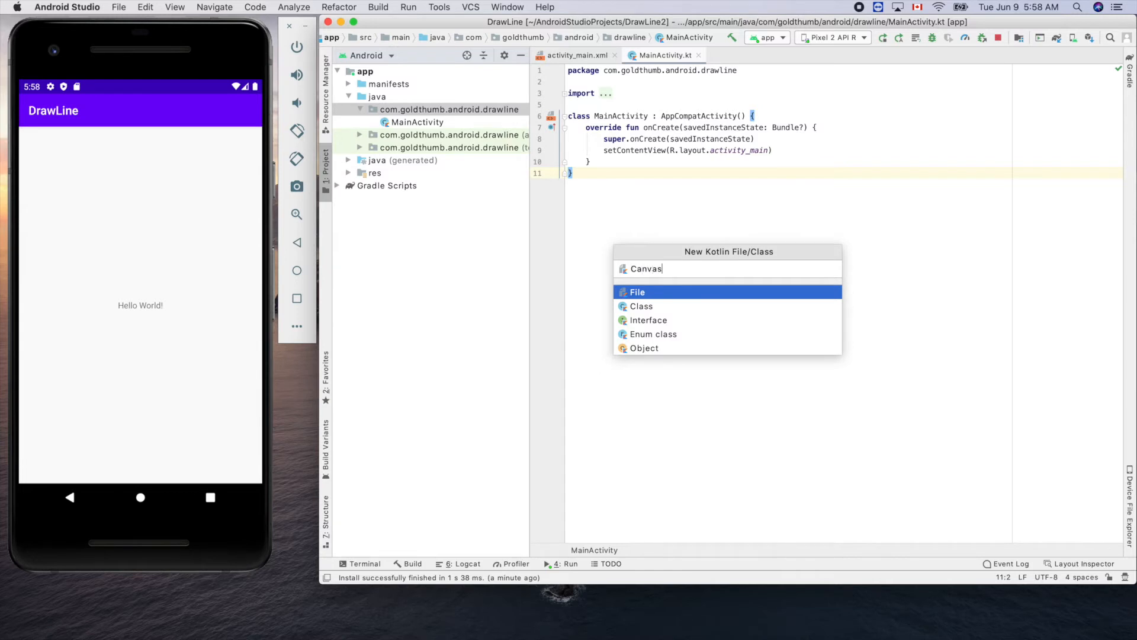
{"action": "type", "text": "View"}
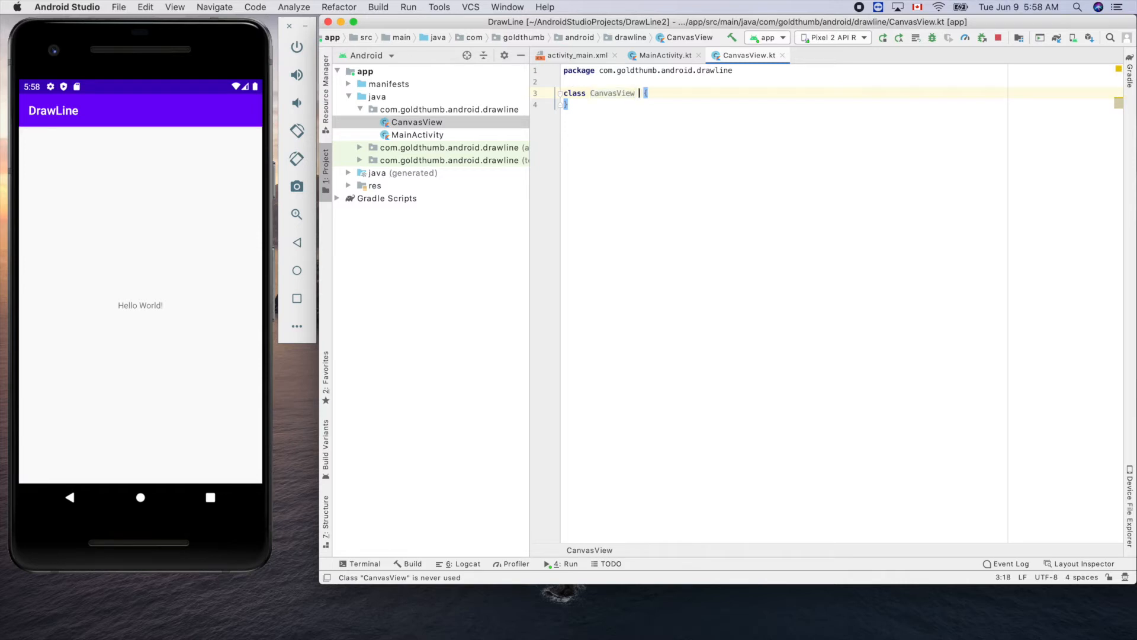
{"action": "type", "text": ": Vi"}
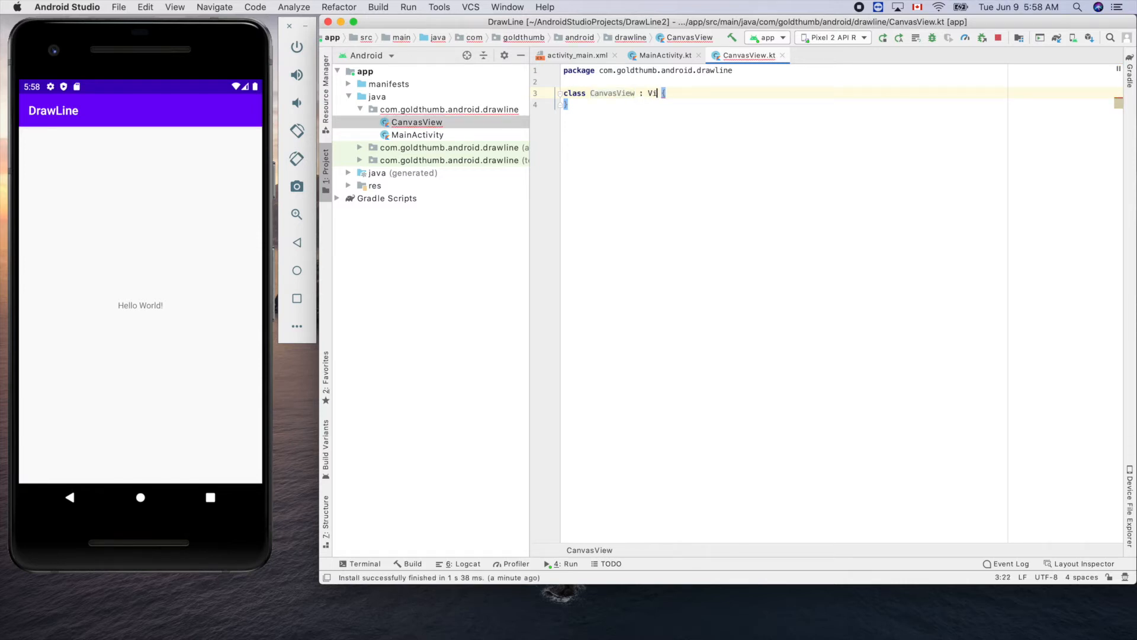
{"action": "type", "text": "ew"}
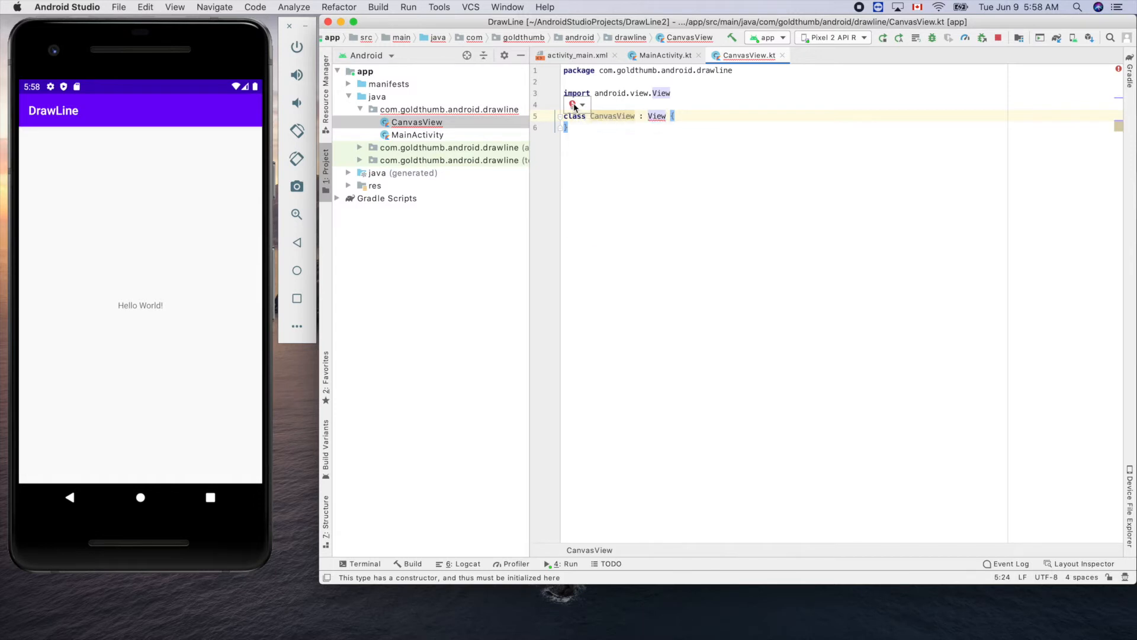
{"action": "left_click", "coordinate": [573, 104]}
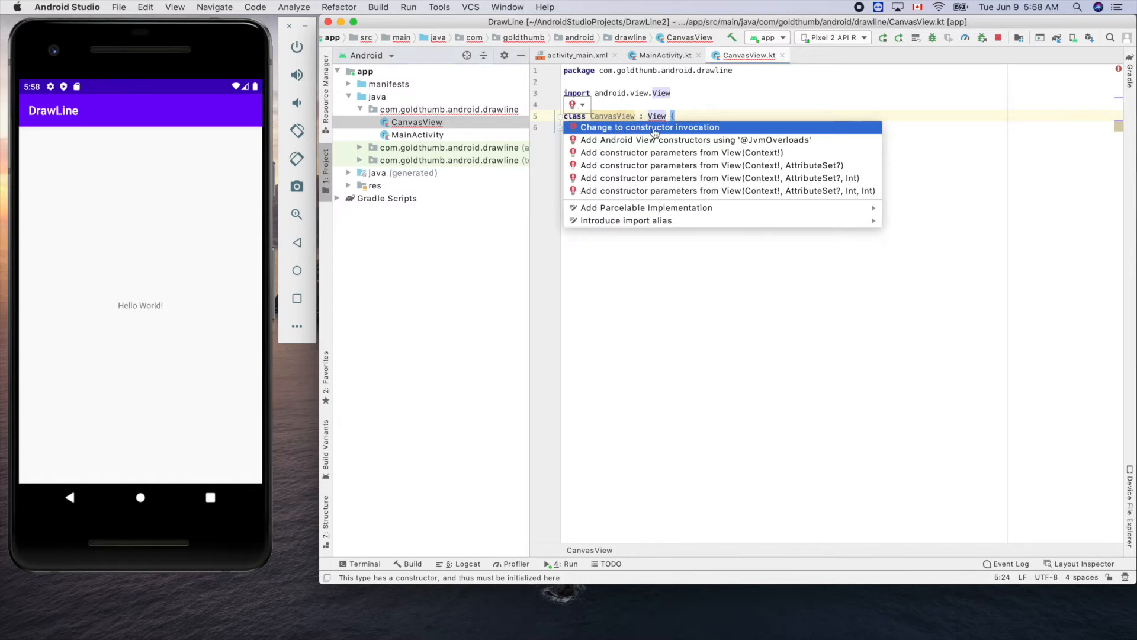
{"action": "mouse_move", "coordinate": [609, 140]}
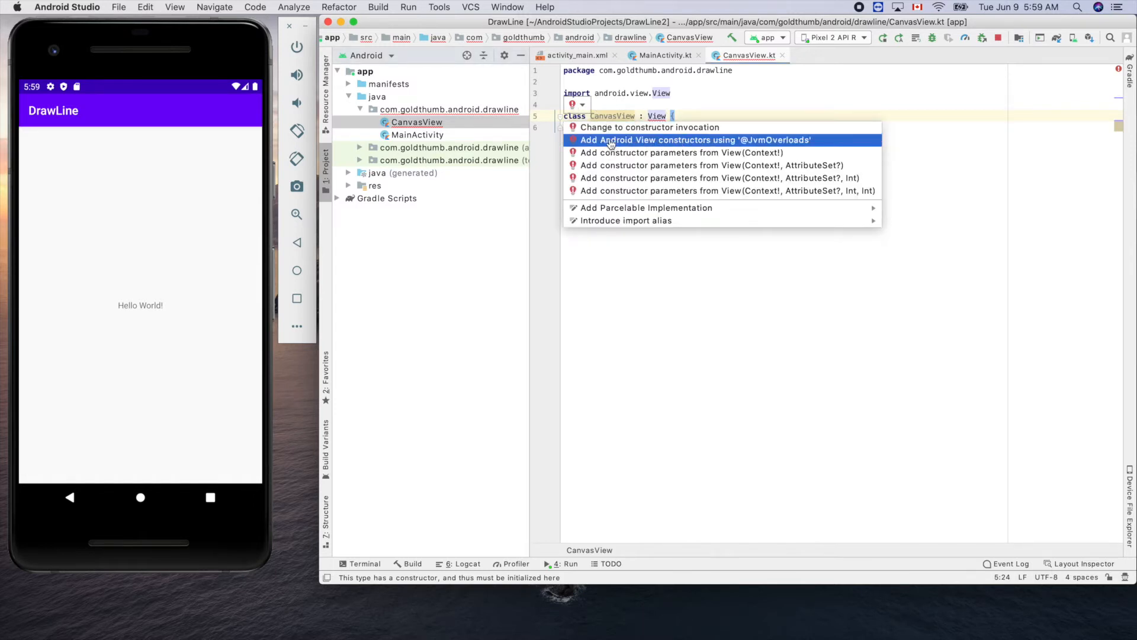
{"action": "mouse_move", "coordinate": [762, 140]}
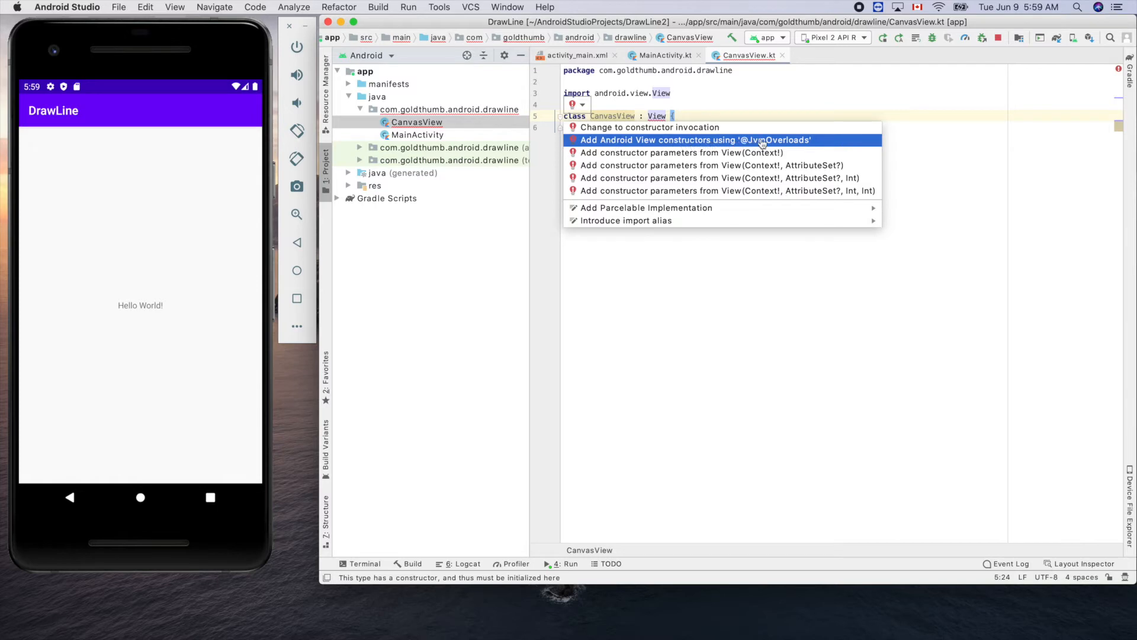
{"action": "mouse_move", "coordinate": [768, 144]}
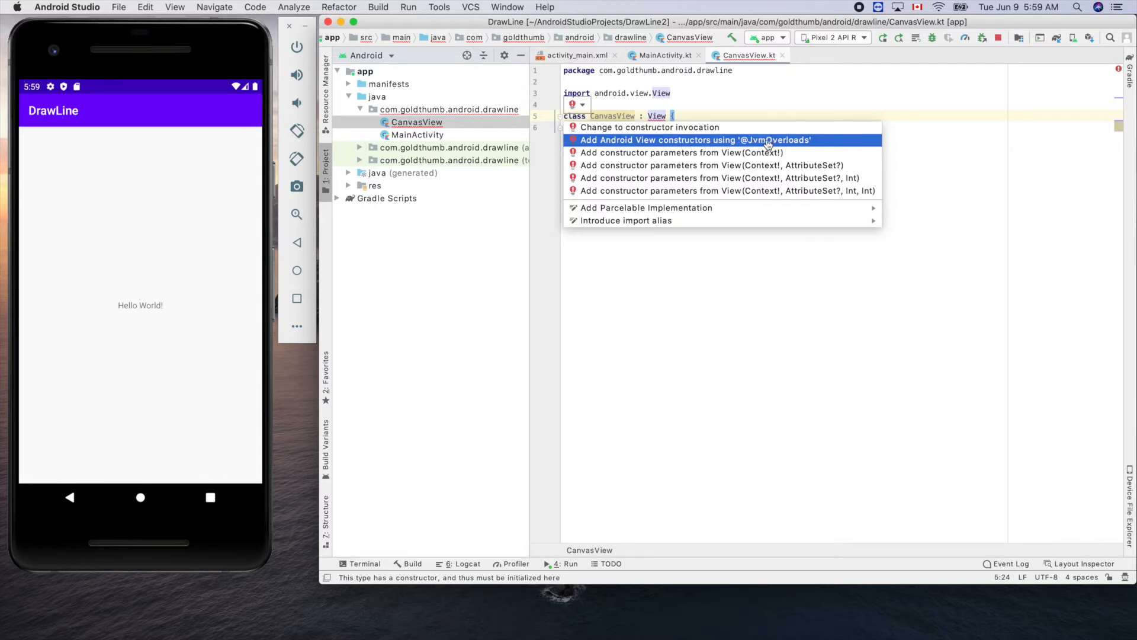
{"action": "left_click", "coordinate": [693, 140]}
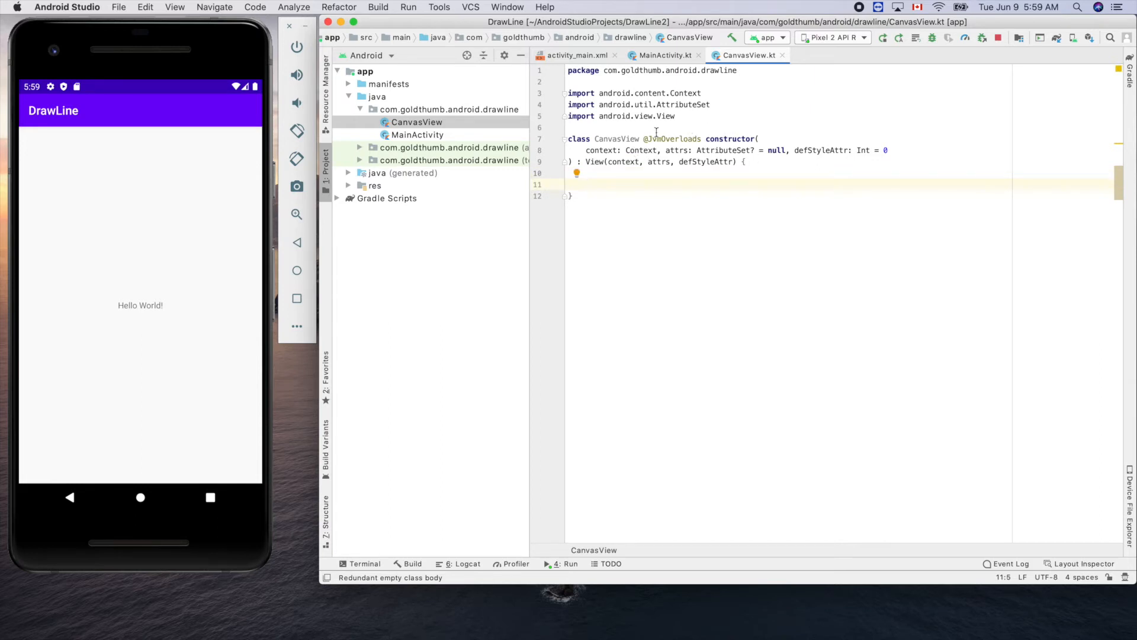
Override onDraw inside the CanvasView class body
{"action": "double_click", "coordinate": [665, 116]}
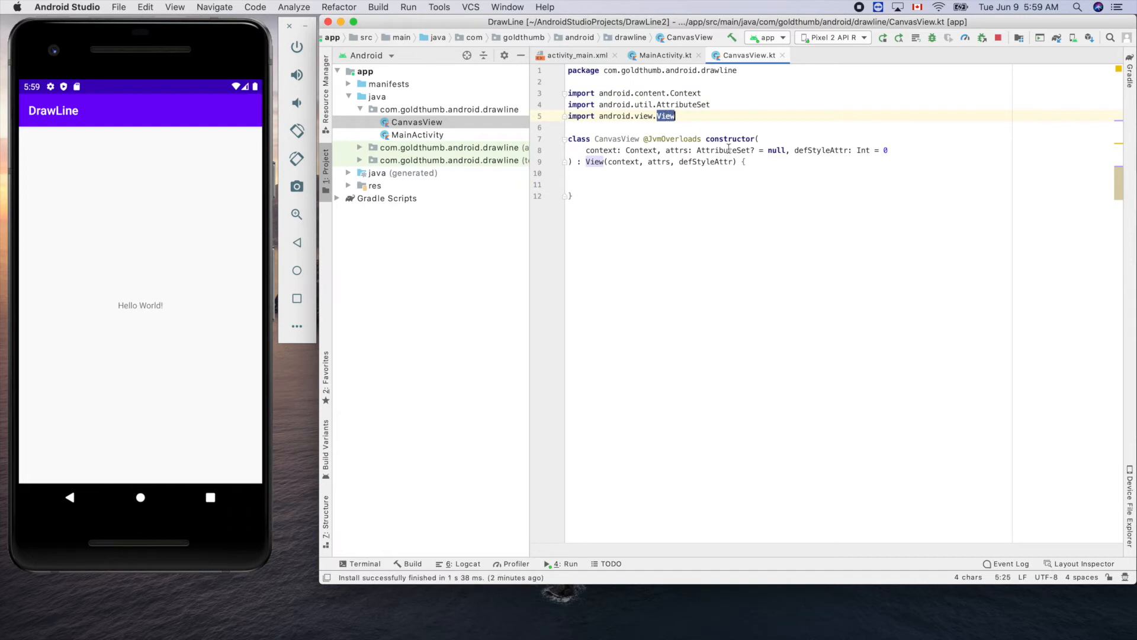
{"action": "left_click", "coordinate": [628, 185]}
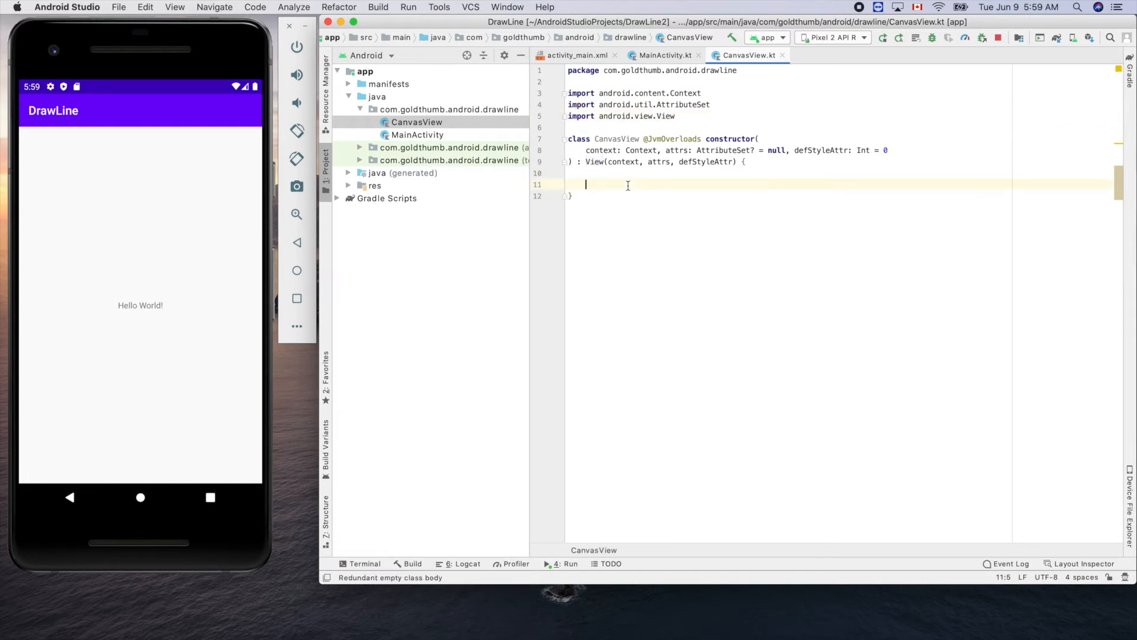
{"action": "type", "text": "ondr"}
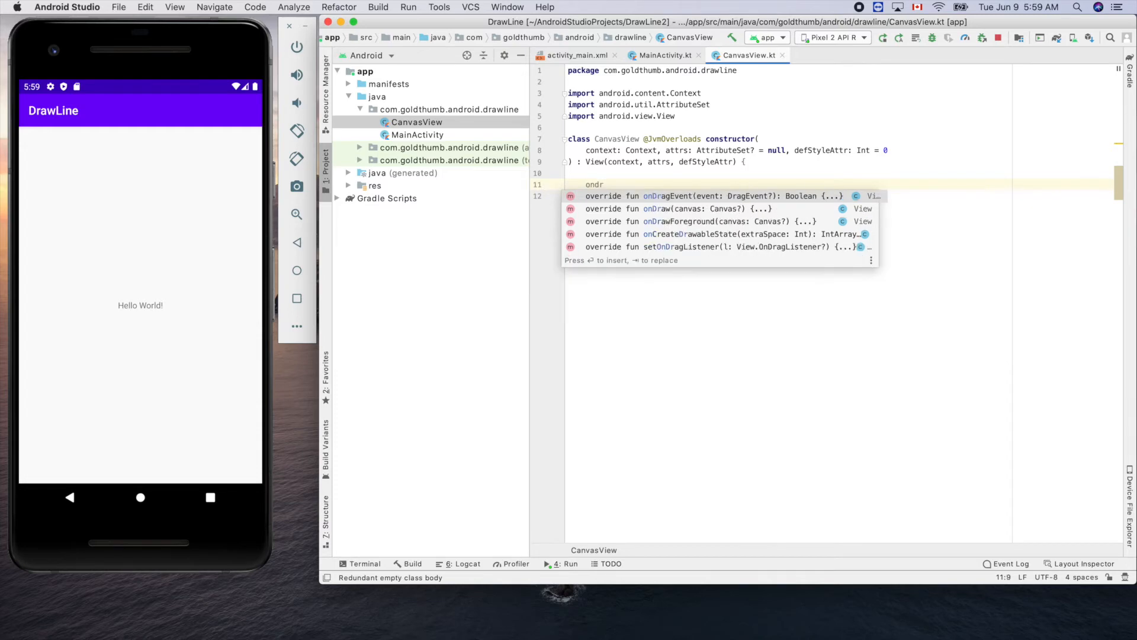
{"action": "mouse_move", "coordinate": [657, 208]}
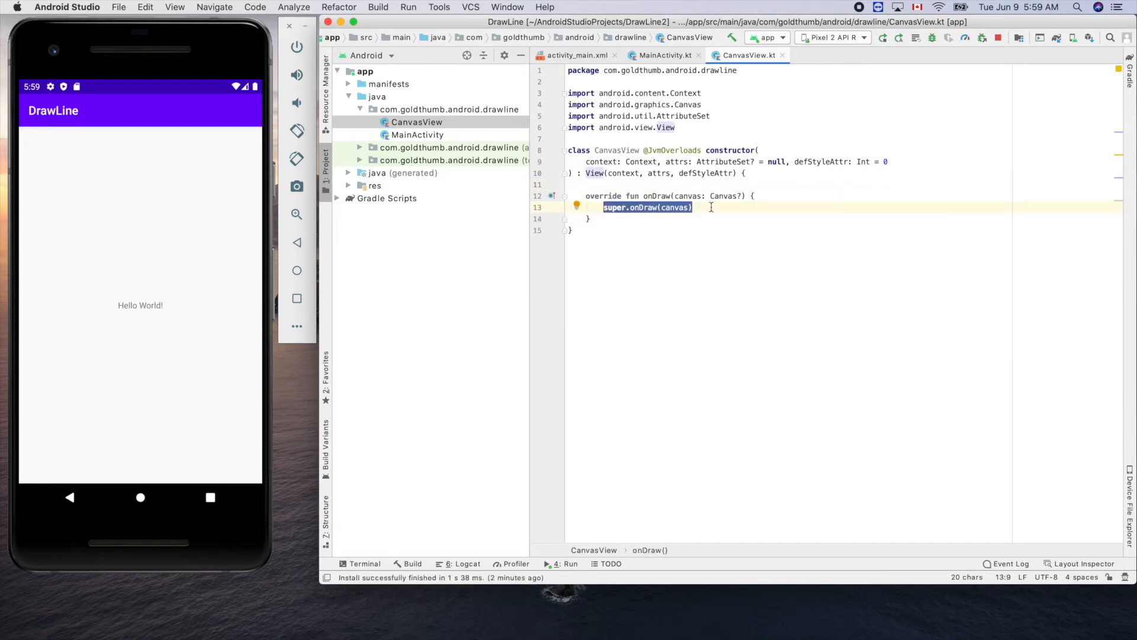
{"action": "key", "text": "Return"}
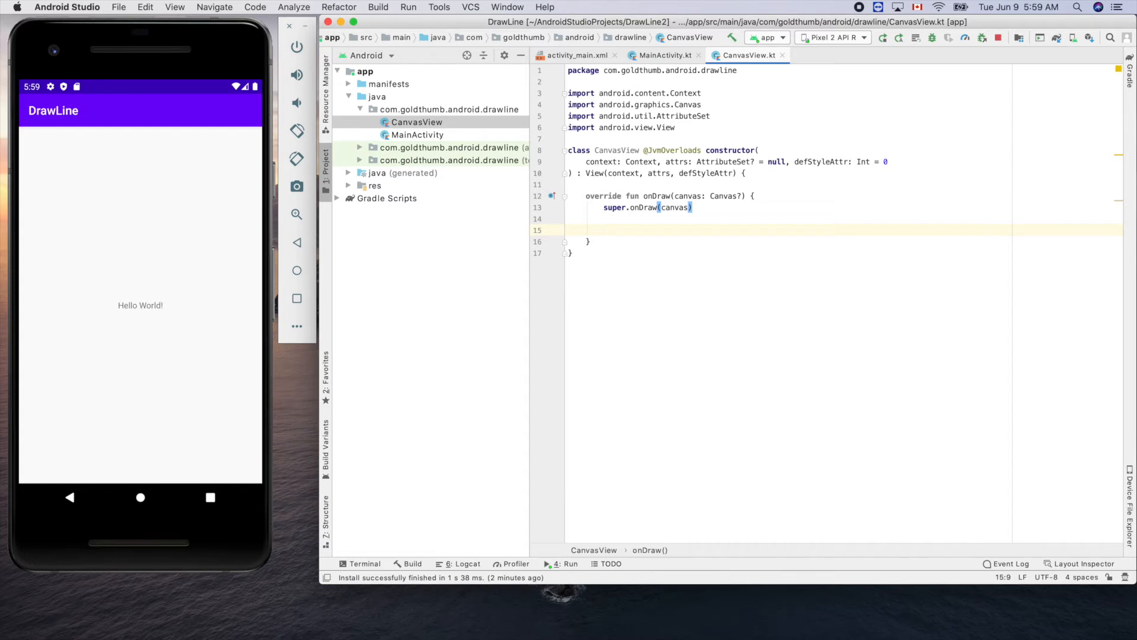
Declare val paint = Paint() using android.graphics.Paint inside onDraw
{"action": "type", "text": "val"}
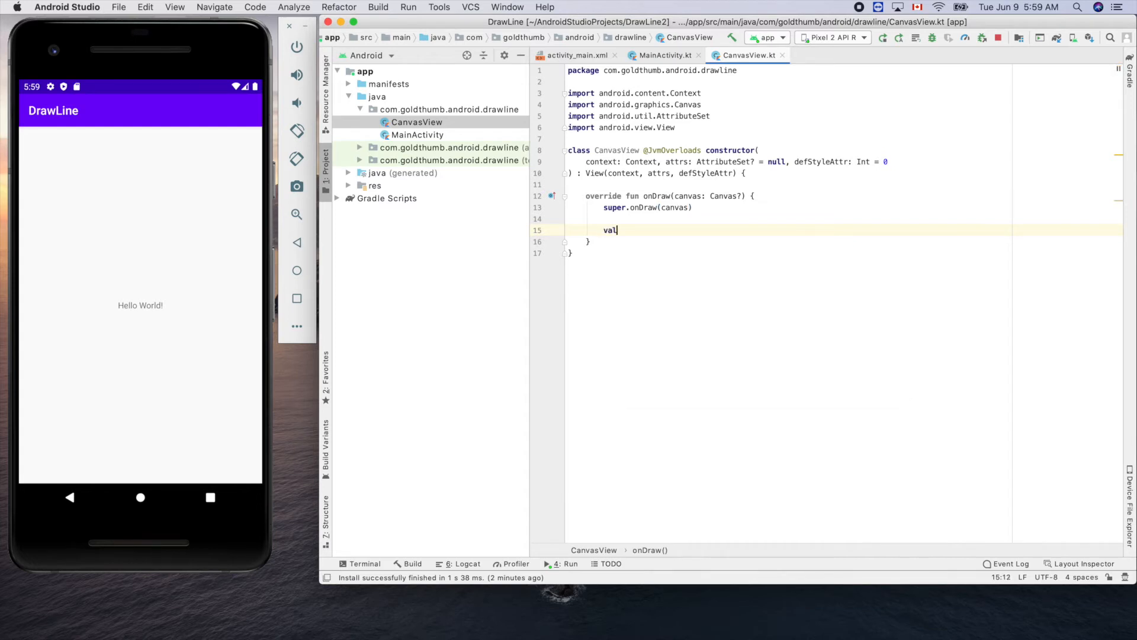
{"action": "type", "text": "_pa"}
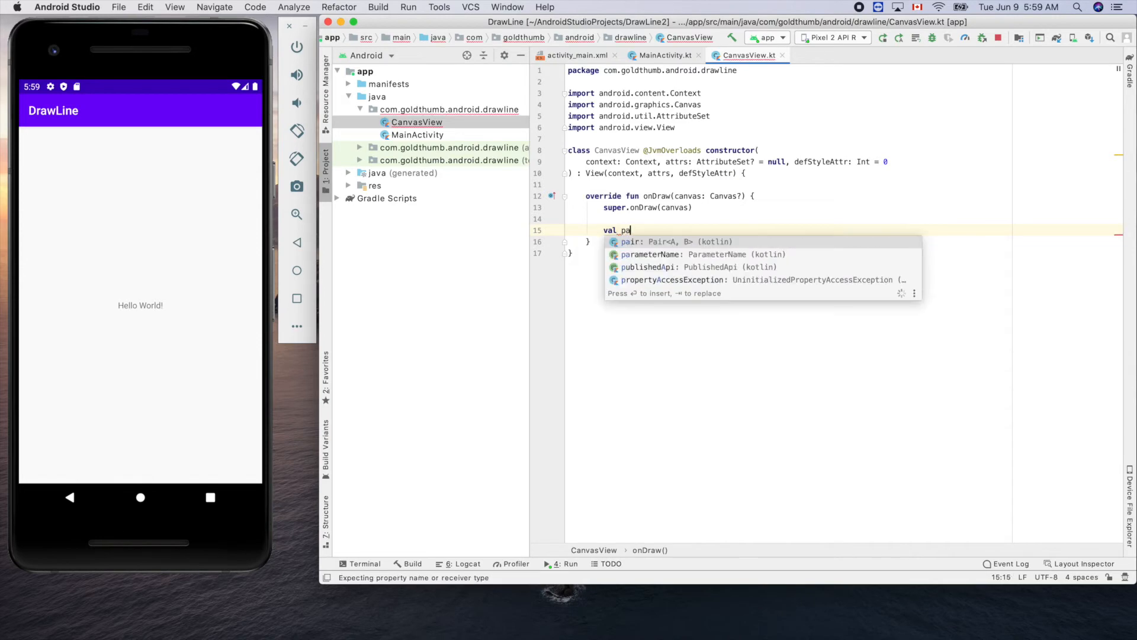
{"action": "type", "text": "int"}
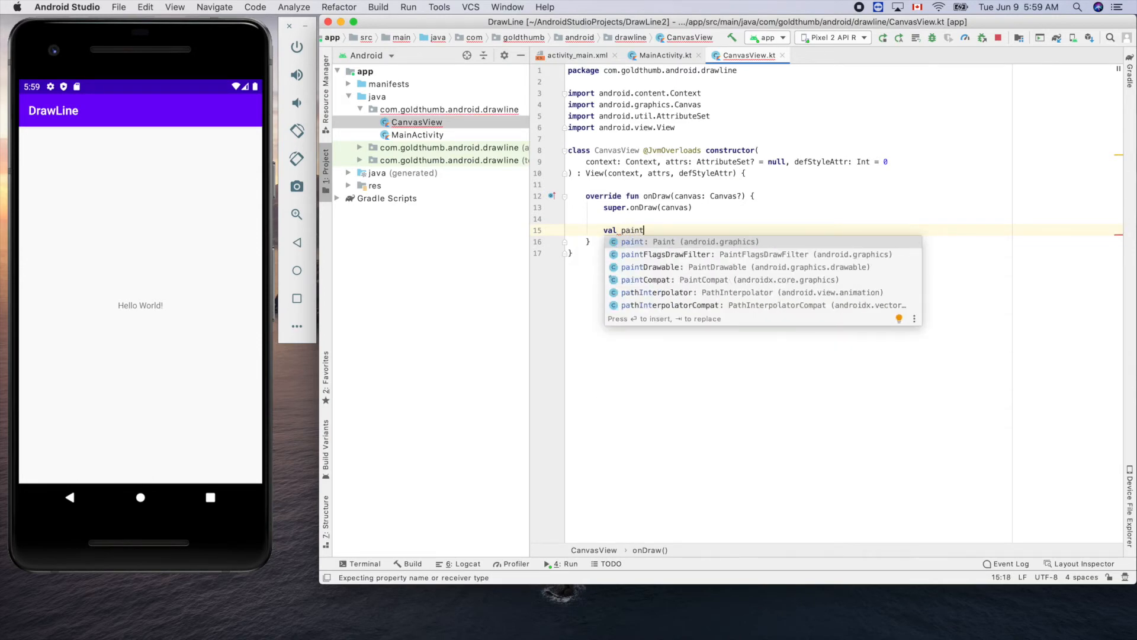
{"action": "key", "text": "Escape"}
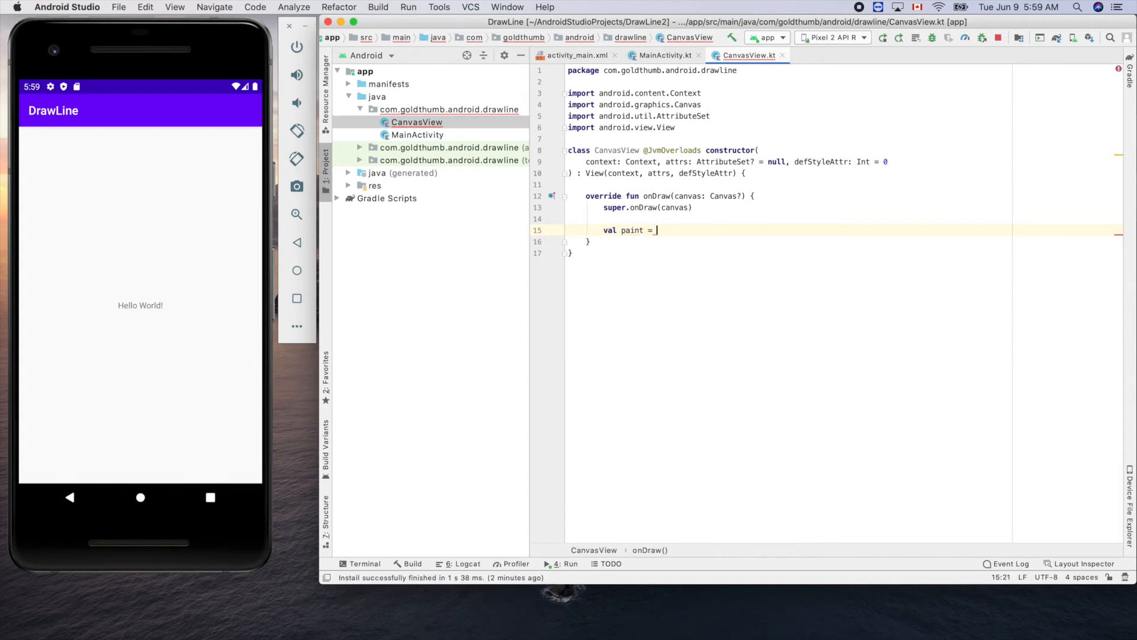
{"action": "type", "text": "Pi"}
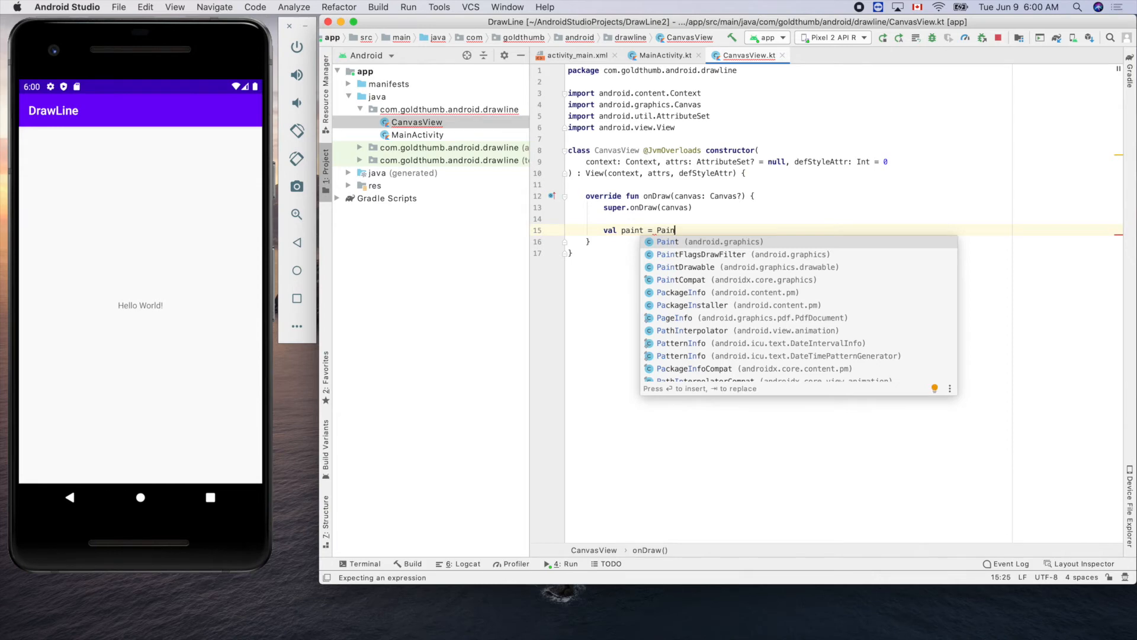
{"action": "left_click", "coordinate": [667, 242]}
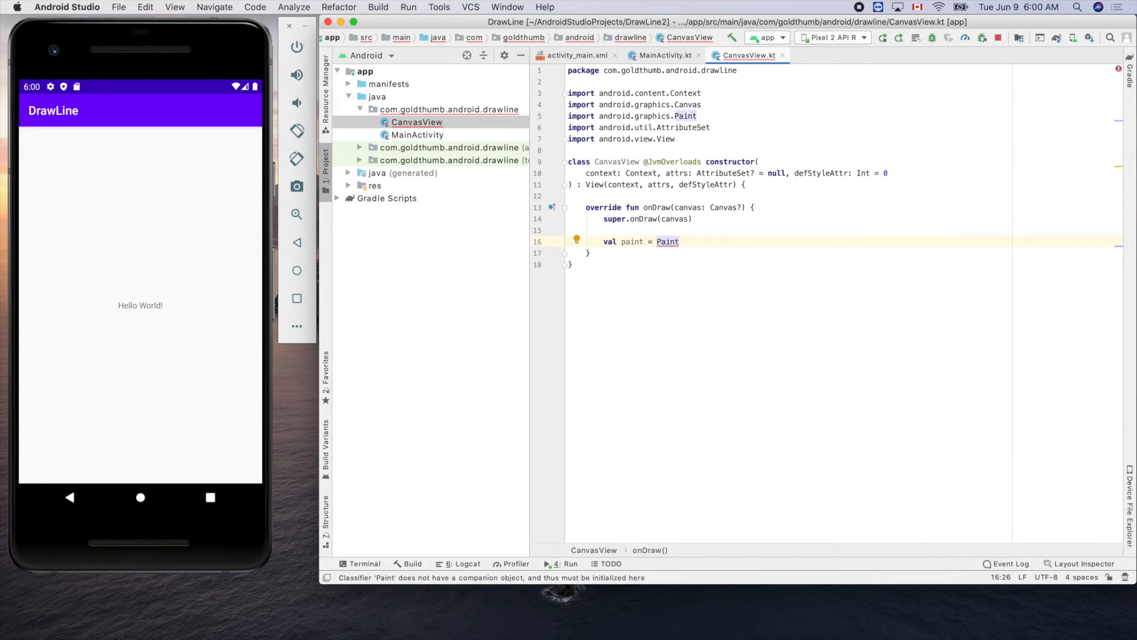
{"action": "type", "text": "()"}
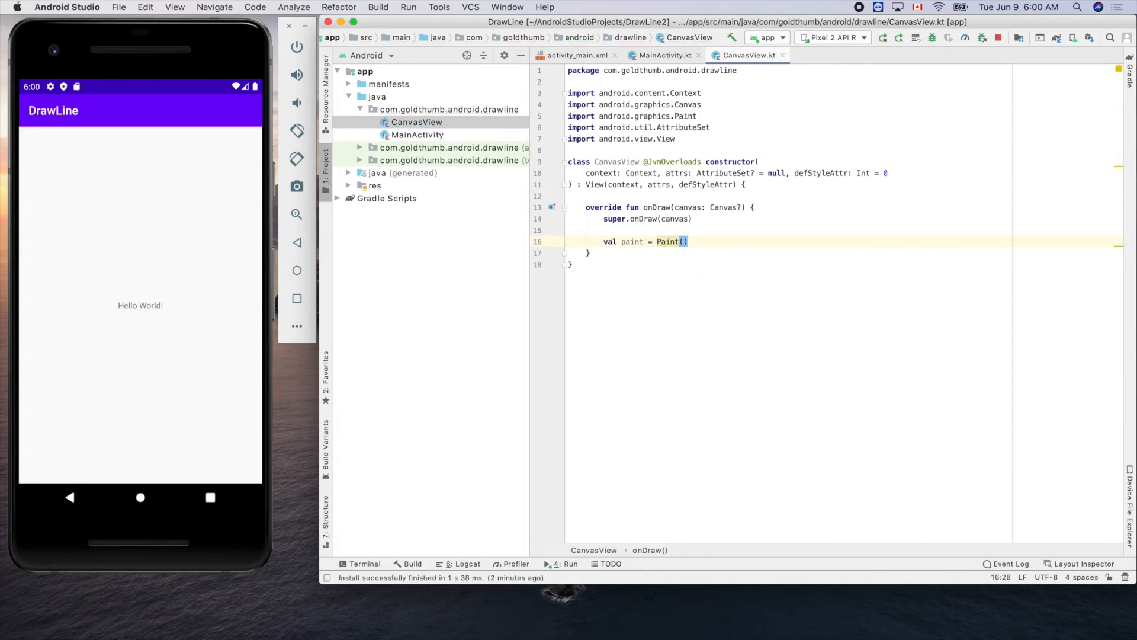
{"action": "key", "text": "enter"}
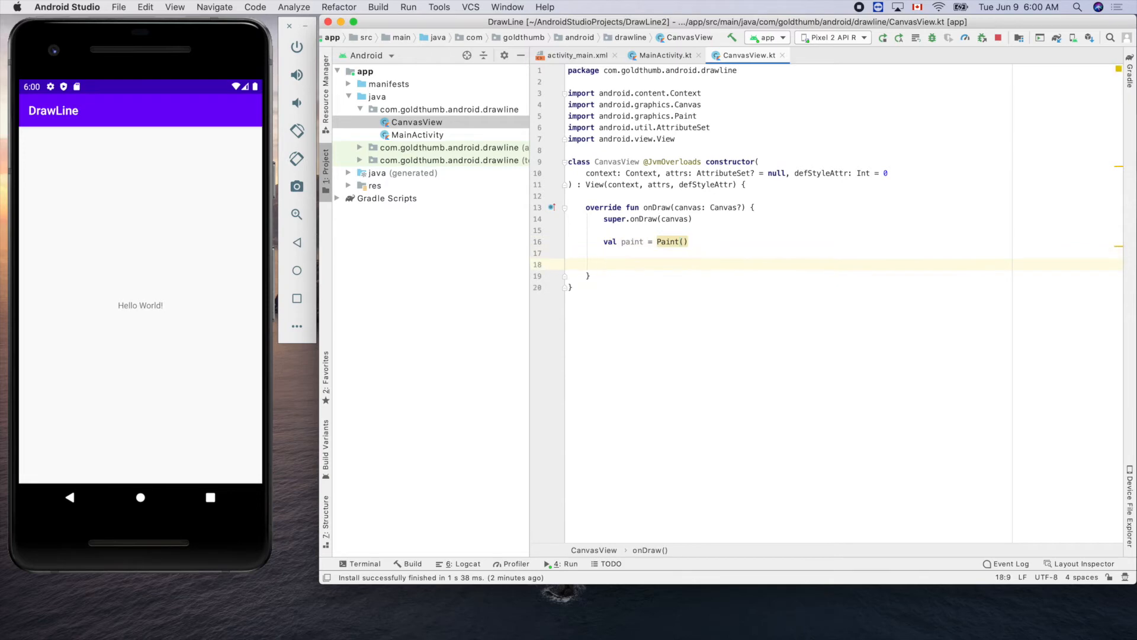
Call canvas.drawLine(0f, 0f, 300f, 500f, paint) to draw the diagonal line
{"action": "type", "text": "canvas."}
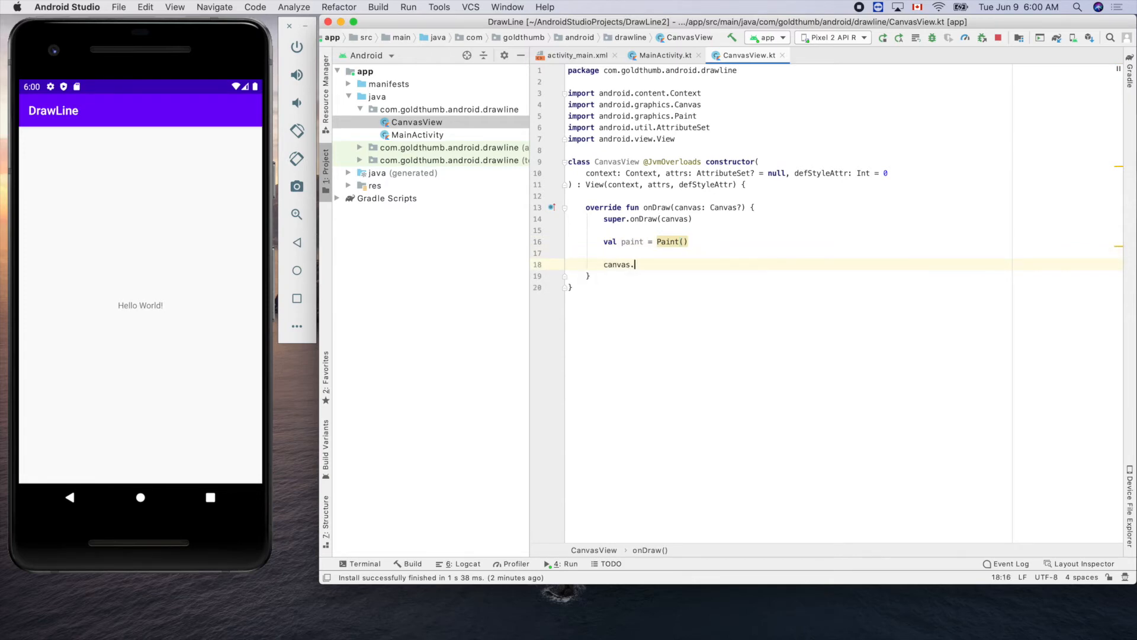
{"action": "type", "text": "."}
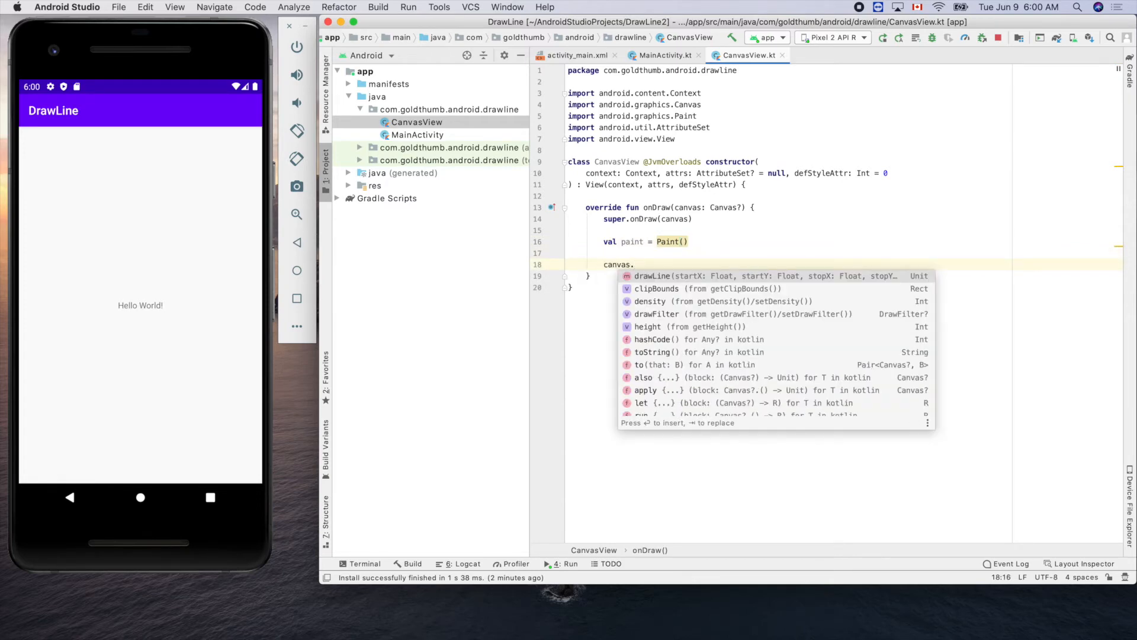
{"action": "left_click", "coordinate": [651, 276]}
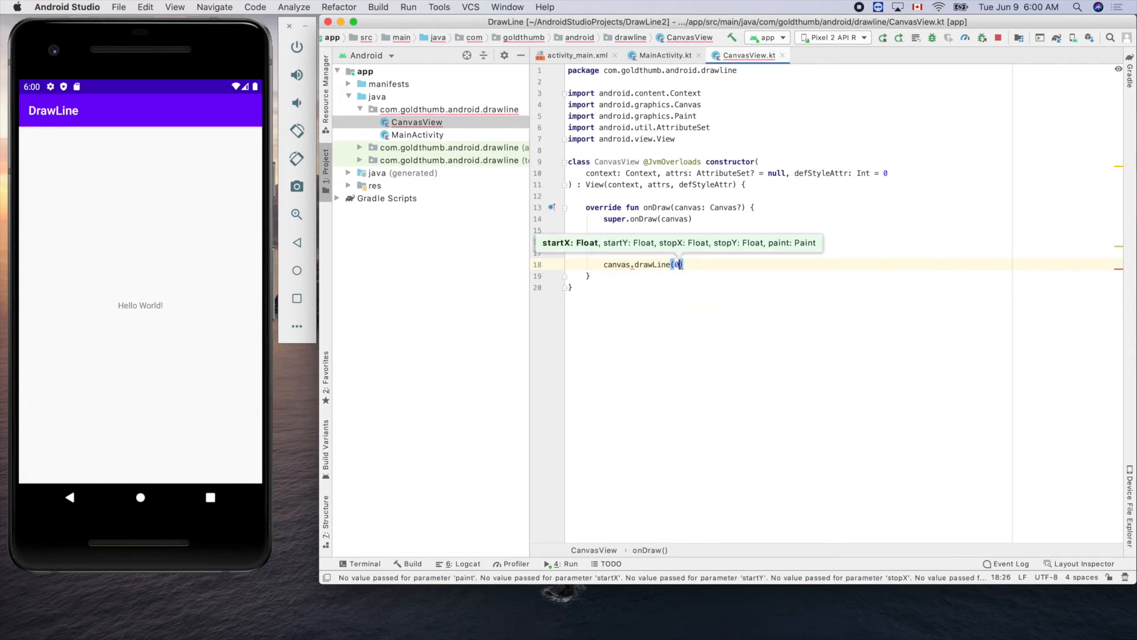
{"action": "type", "text": "0,"}
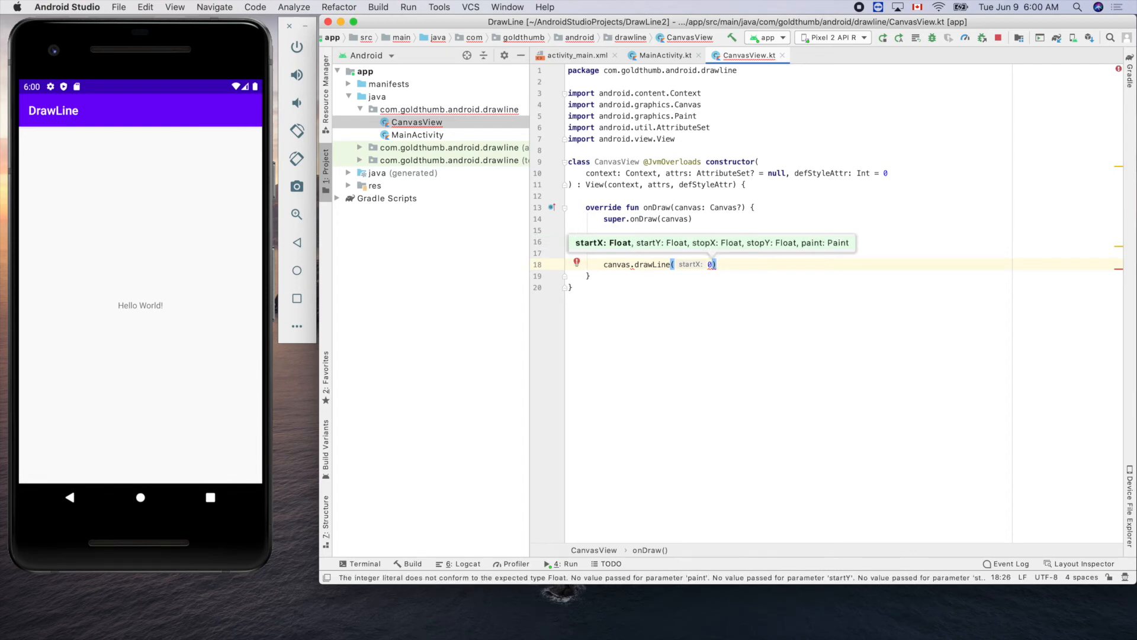
{"action": "type", "text": "f,"}
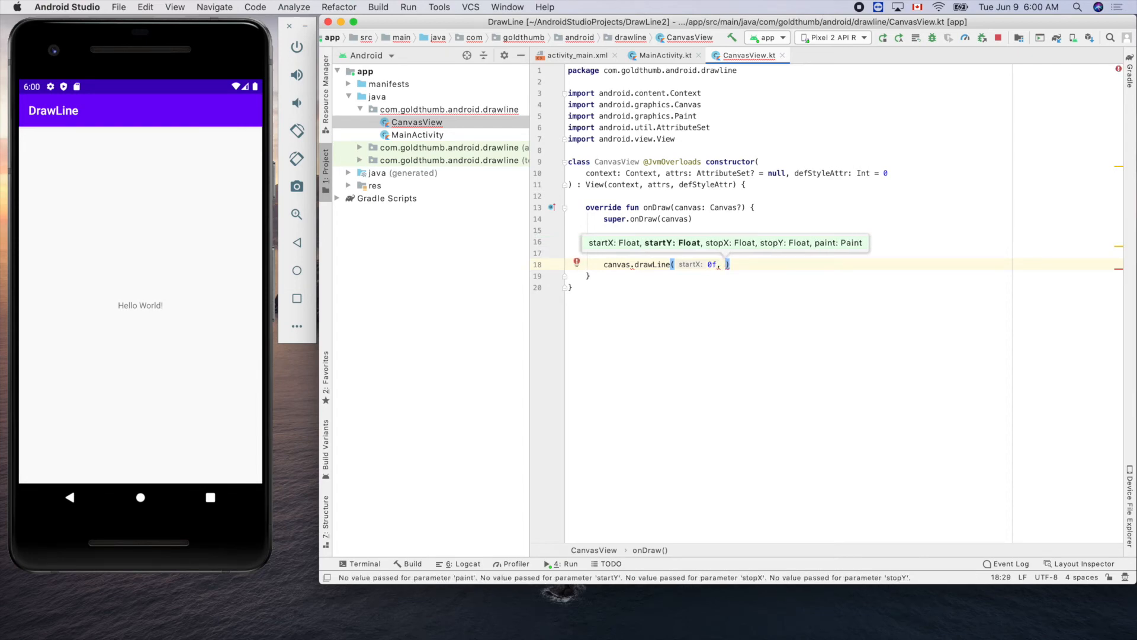
{"action": "type", "text": "0f"}
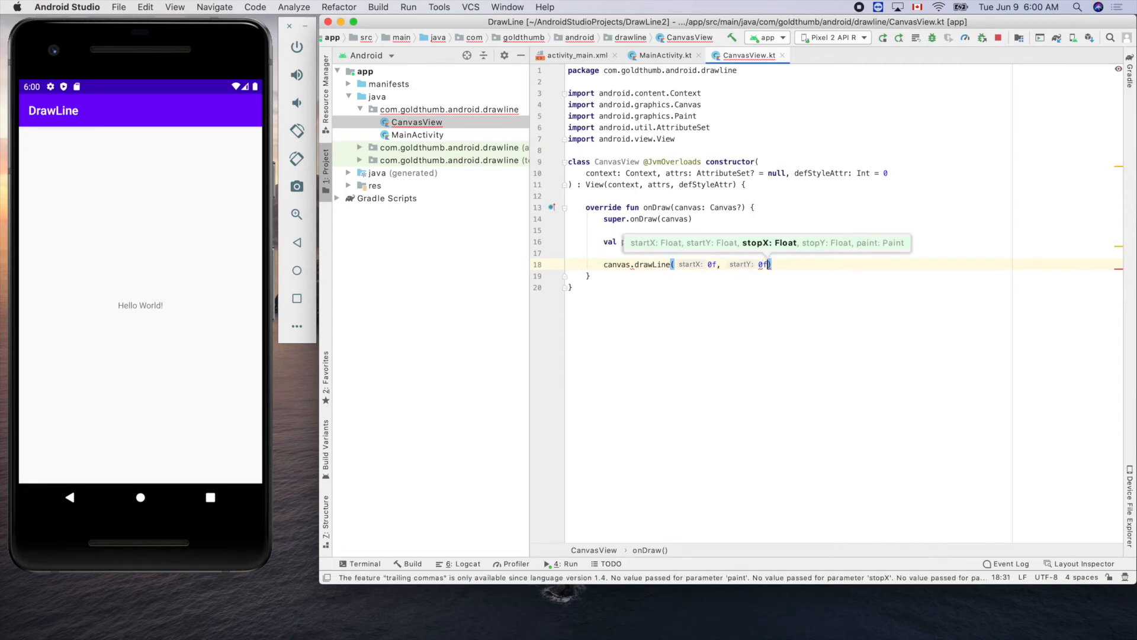
{"action": "type", "text": ","}
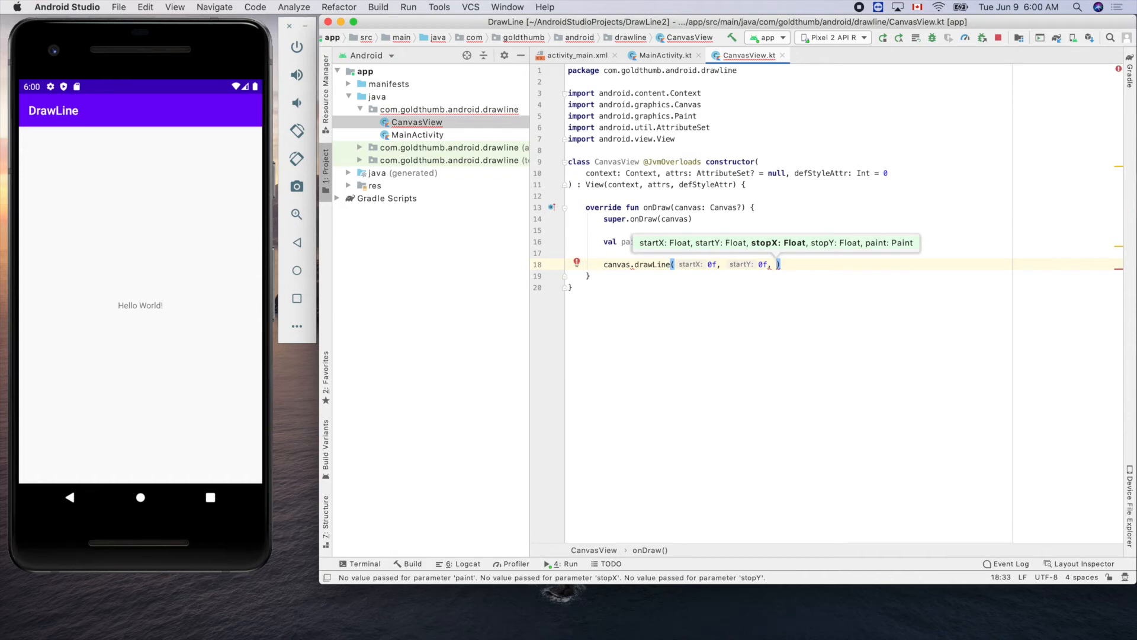
{"action": "type", "text": "300f,"}
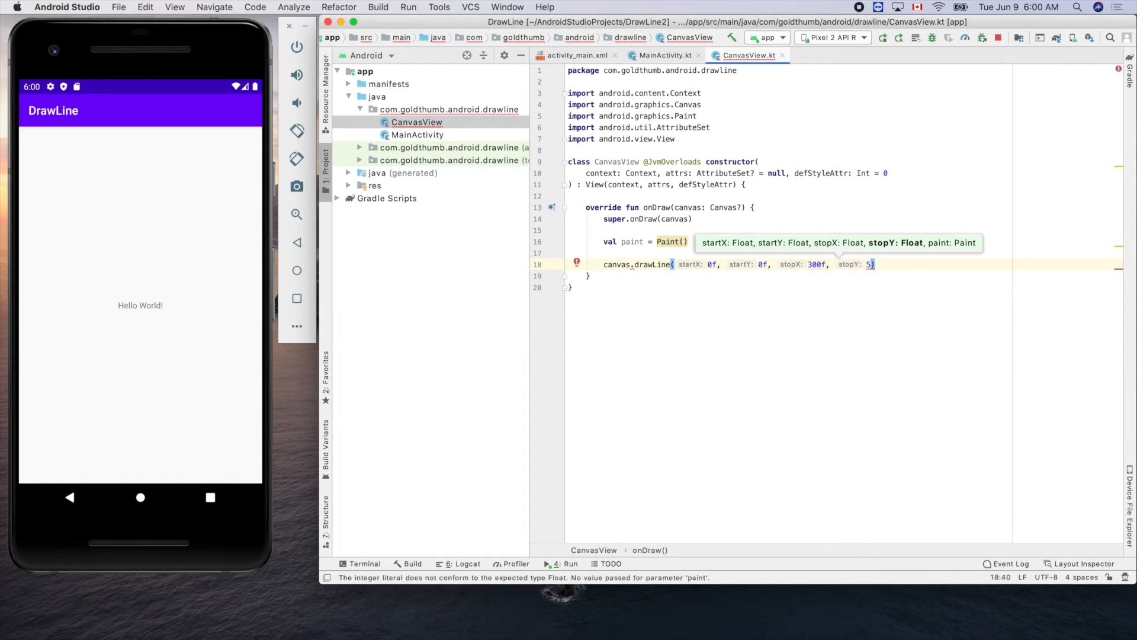
{"action": "type", "text": "500f,"}
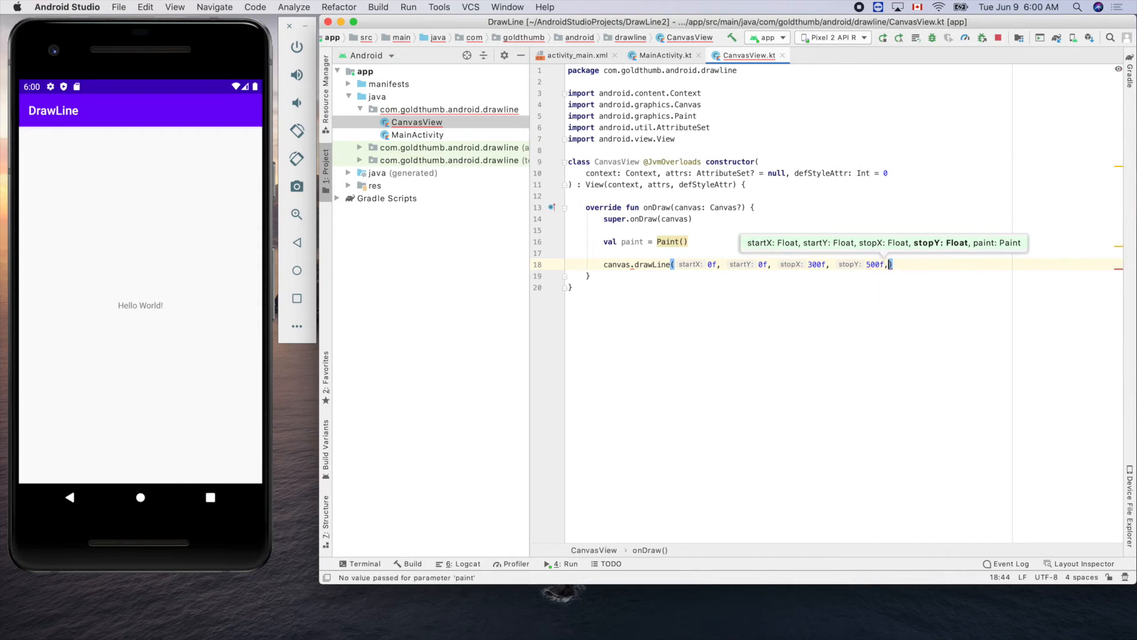
{"action": "type", "text": "p"}
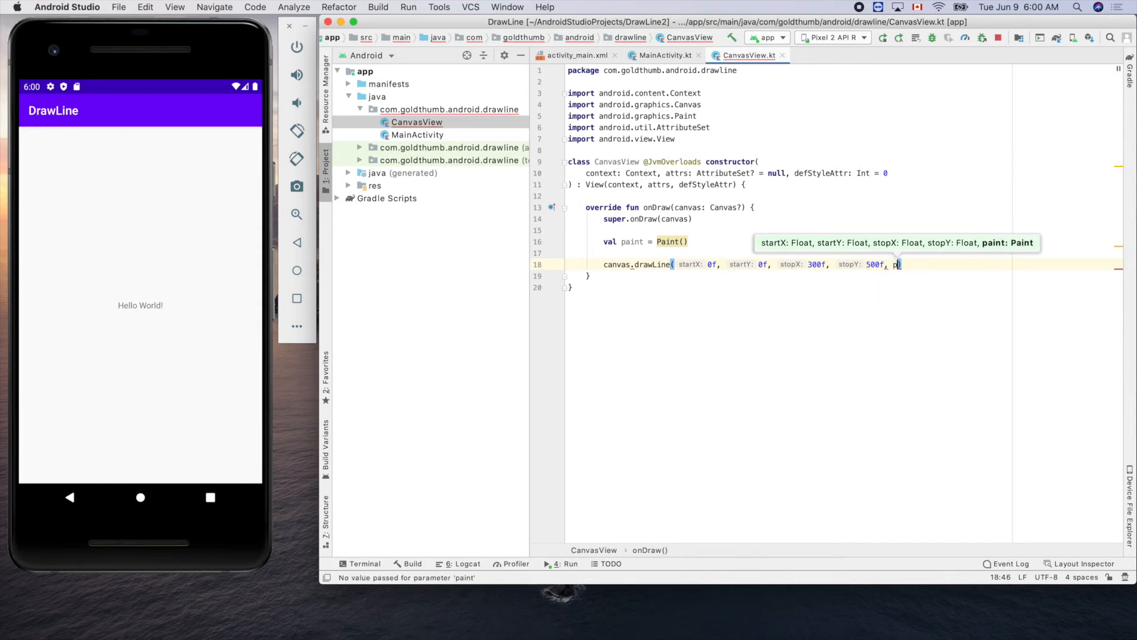
{"action": "type", "text": "aint"}
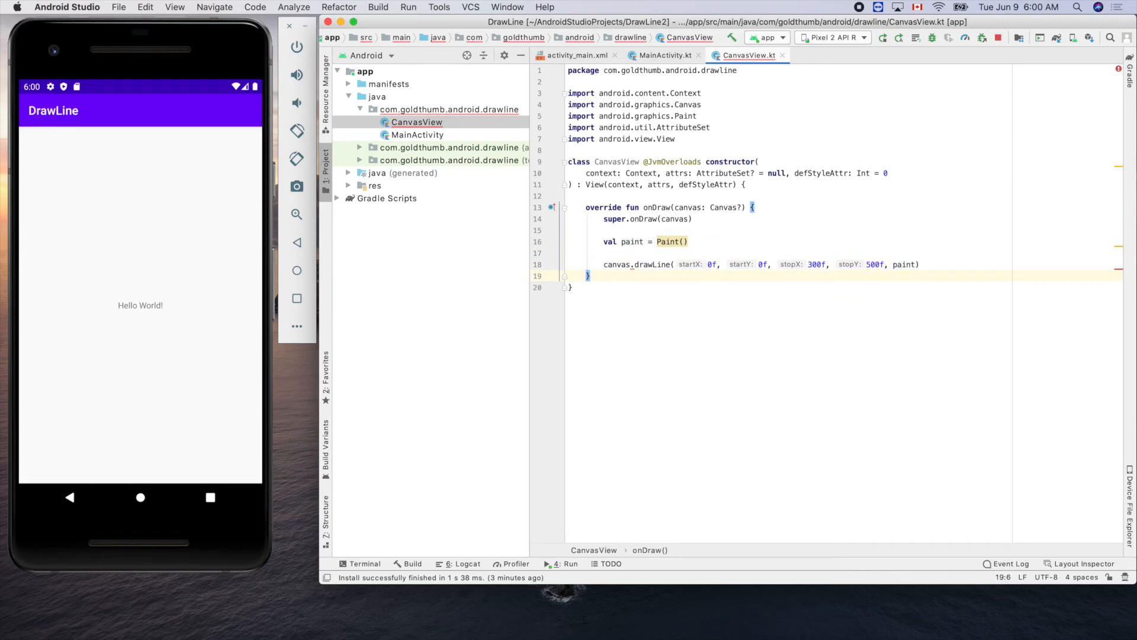
{"action": "mouse_move", "coordinate": [632, 267]}
{"action": "type", "text": "?"}
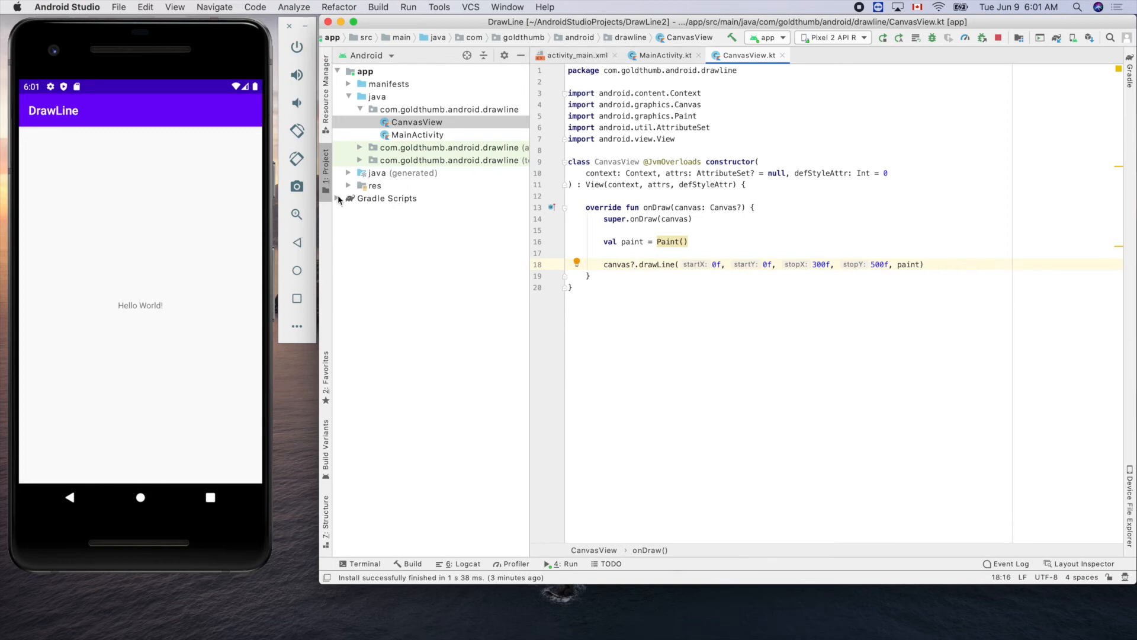
Open res/layout/activity_main.xml and make room above the TextView for a new element
{"action": "left_click", "coordinate": [339, 185]}
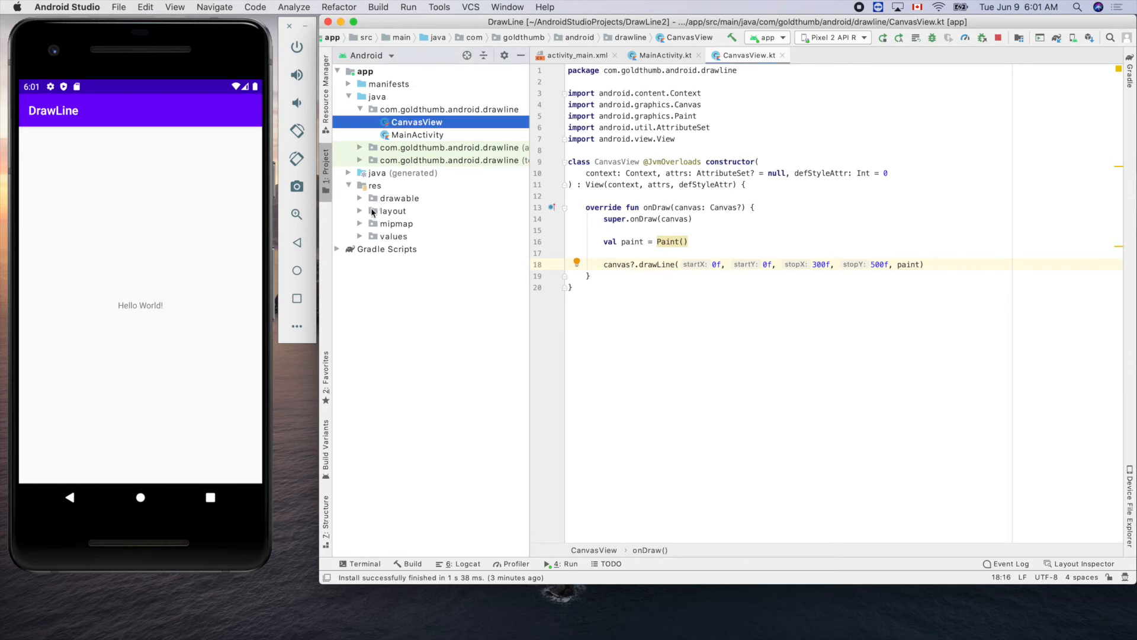
{"action": "left_click", "coordinate": [360, 211]}
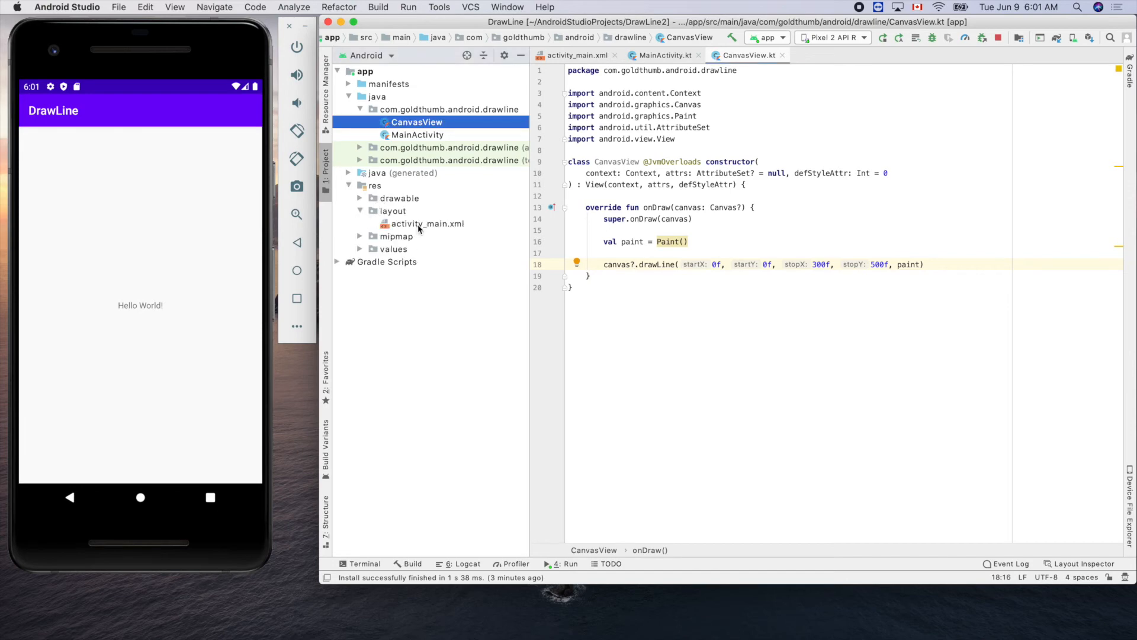
{"action": "left_click", "coordinate": [577, 54]}
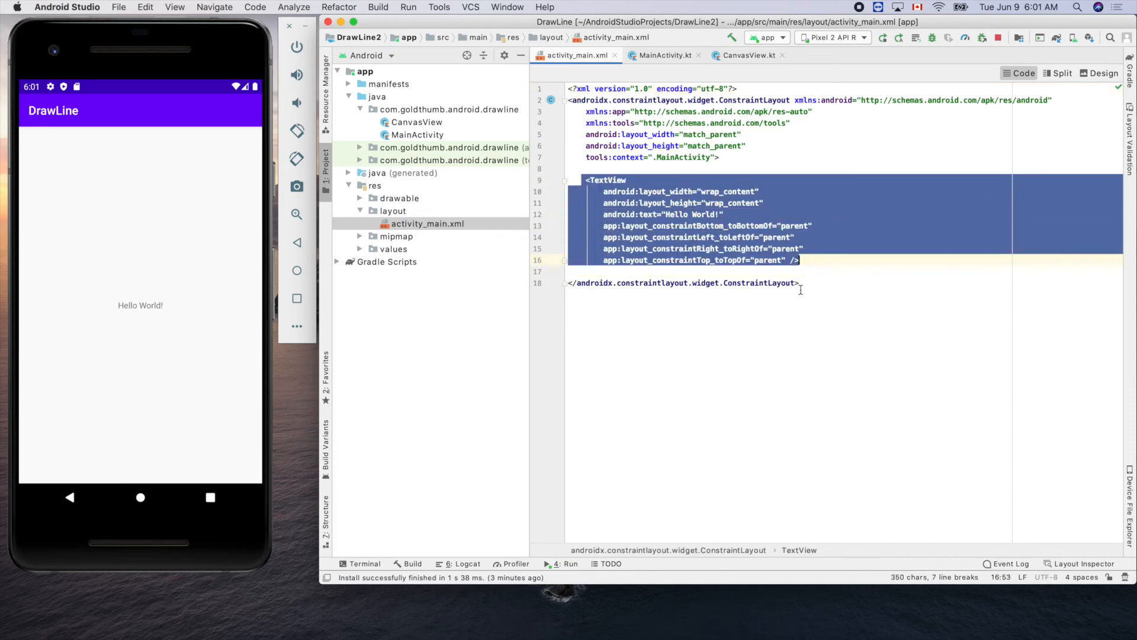
{"action": "left_click", "coordinate": [799, 284]}
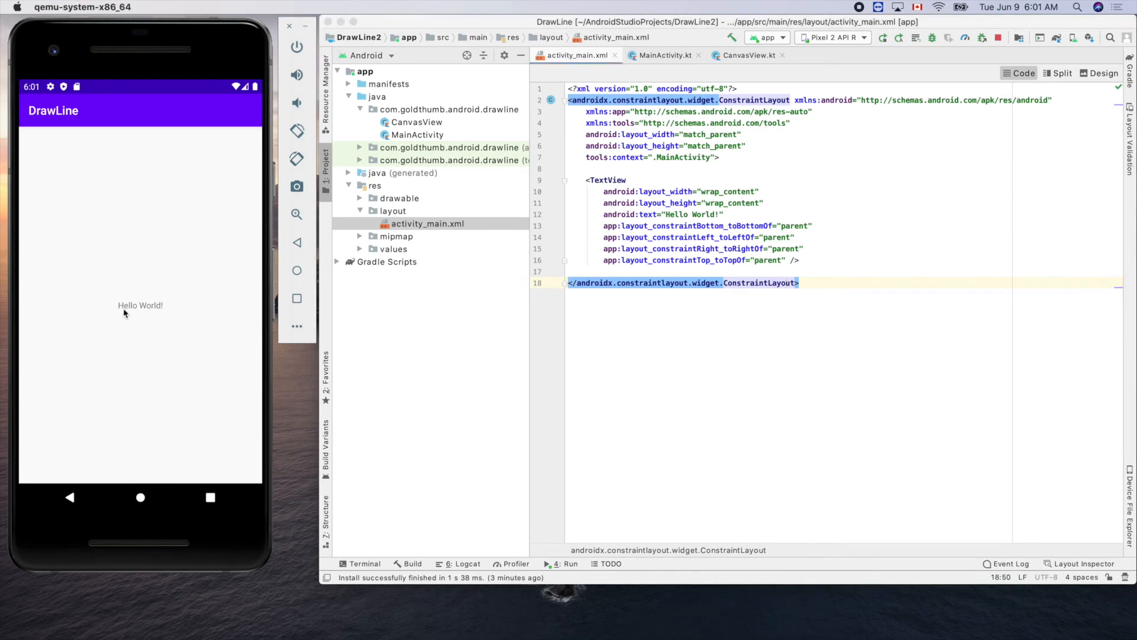
{"action": "mouse_move", "coordinate": [134, 310]}
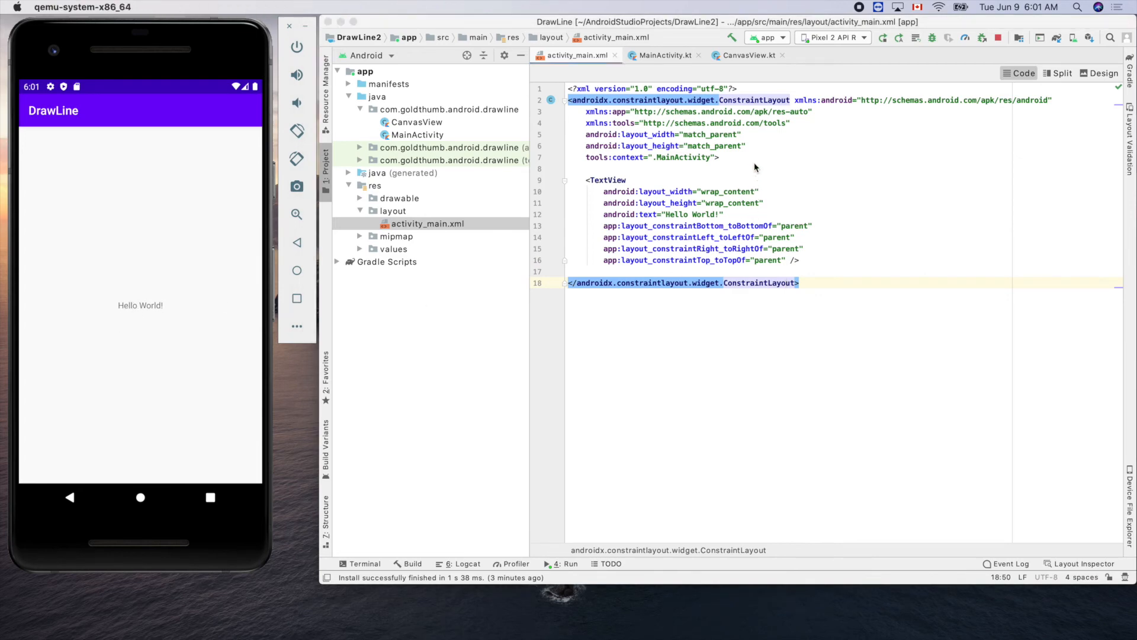
{"action": "left_click", "coordinate": [722, 158]}
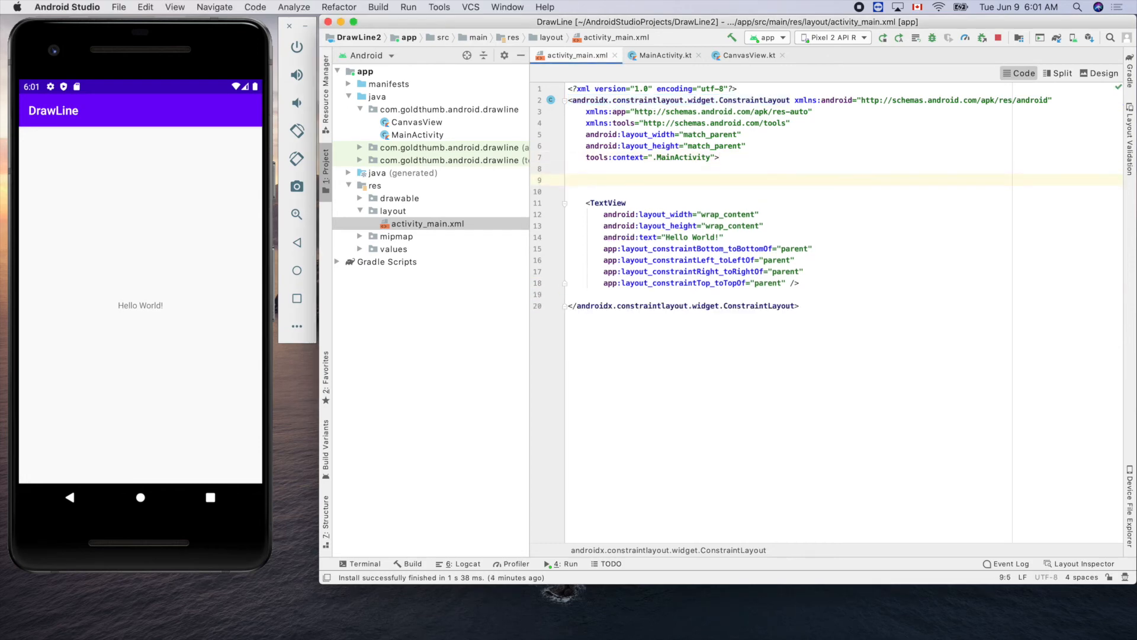
Add a self-closing CanvasView element with match_parent width and height above the TextView
{"action": "type", "text": "<"}
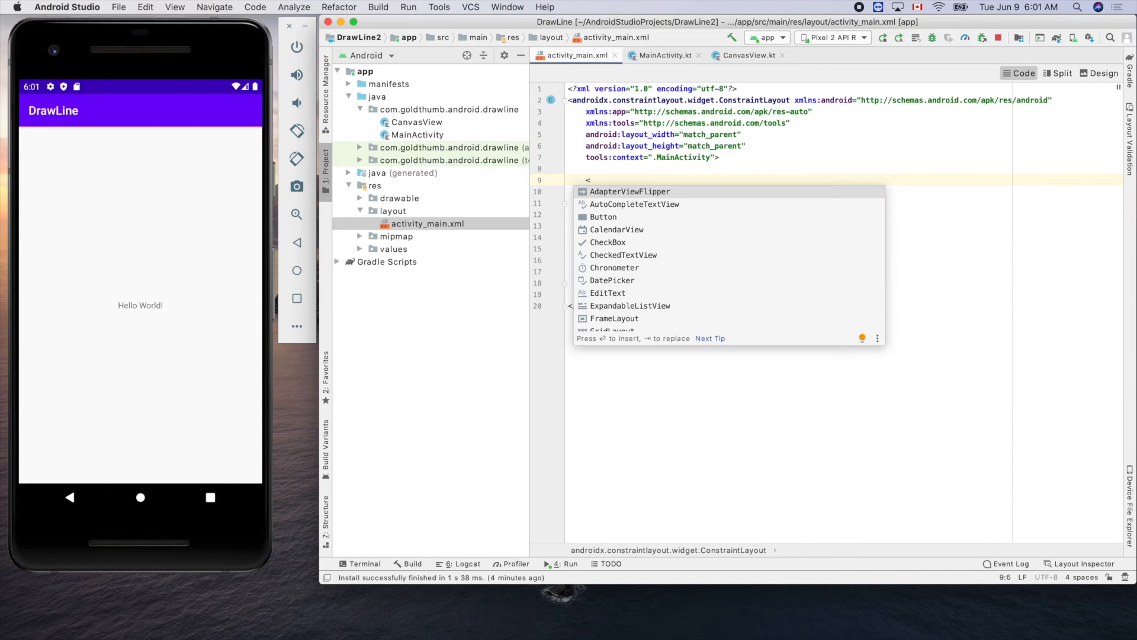
{"action": "type", "text": "CanvasView"}
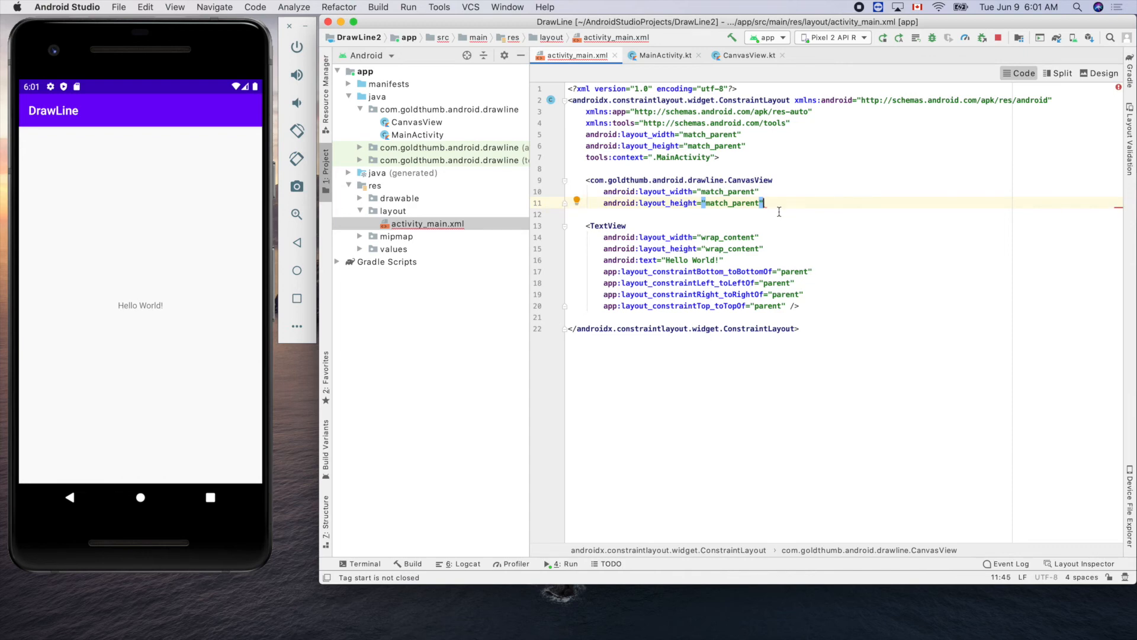
{"action": "type", "text": "/>"}
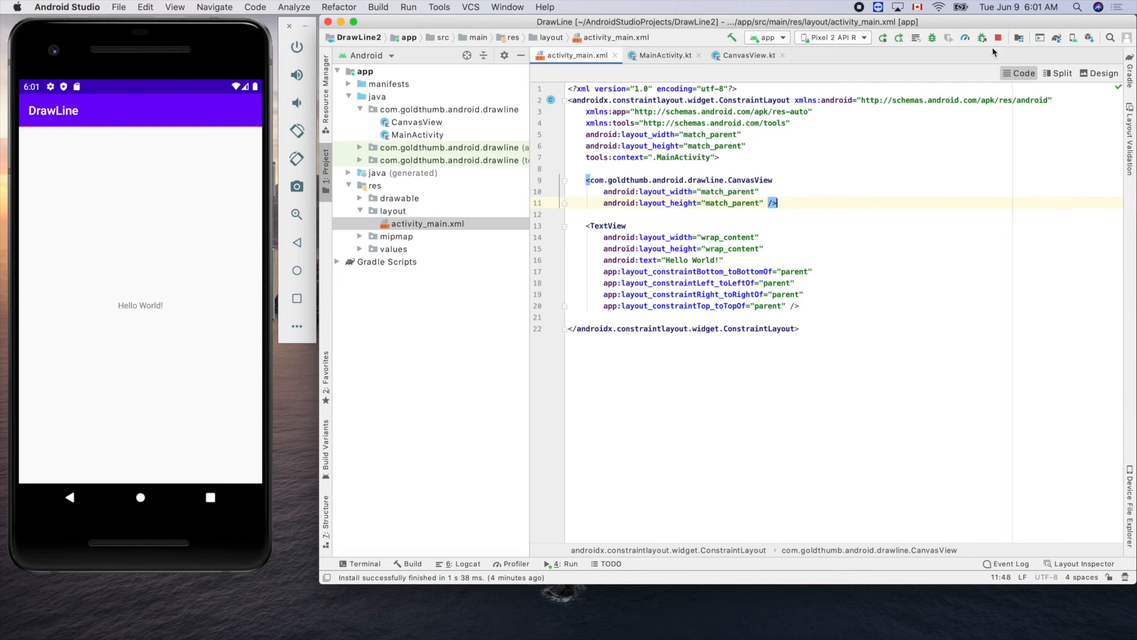
Stop and rerun the app so the emulator shows the diagonal line above Hello World!
{"action": "left_click", "coordinate": [996, 38]}
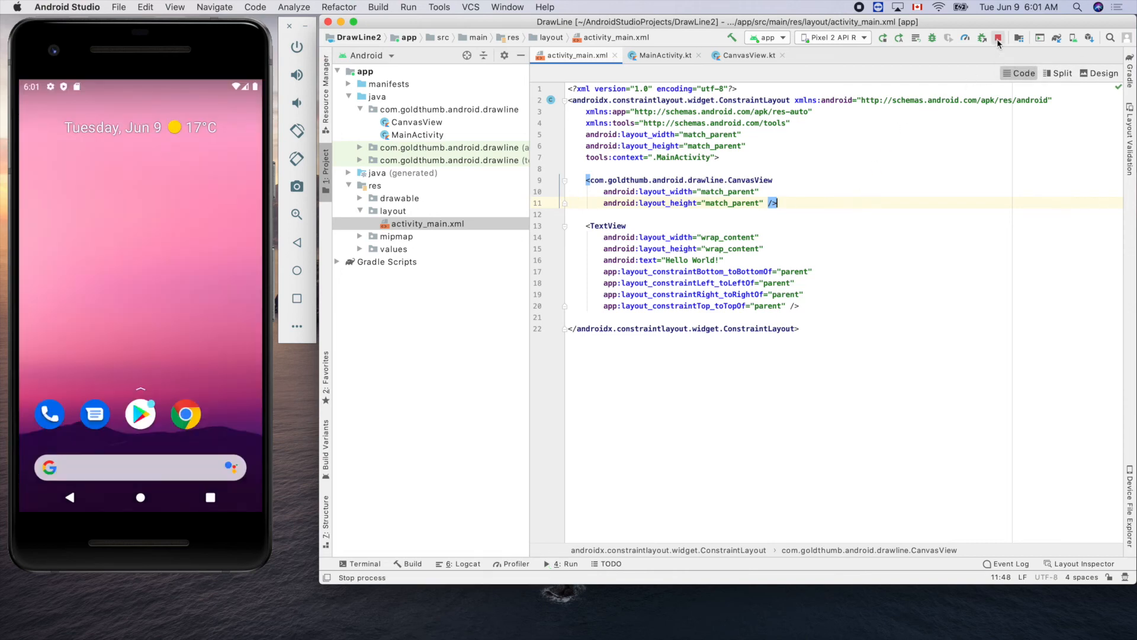
{"action": "left_click", "coordinate": [998, 38]}
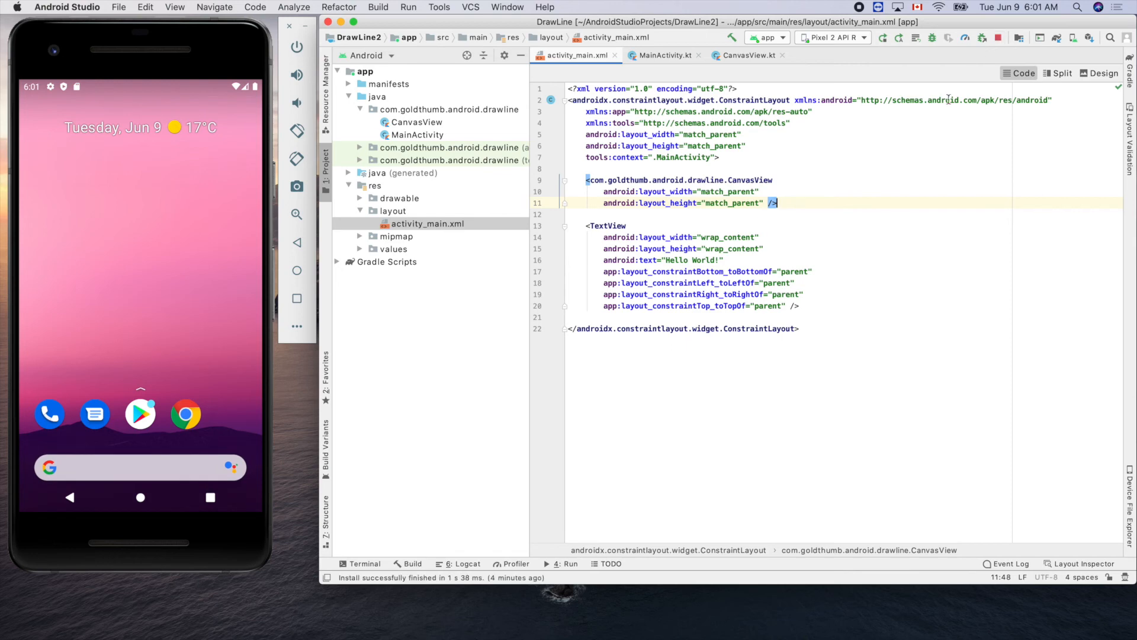
{"action": "left_click", "coordinate": [884, 38]}
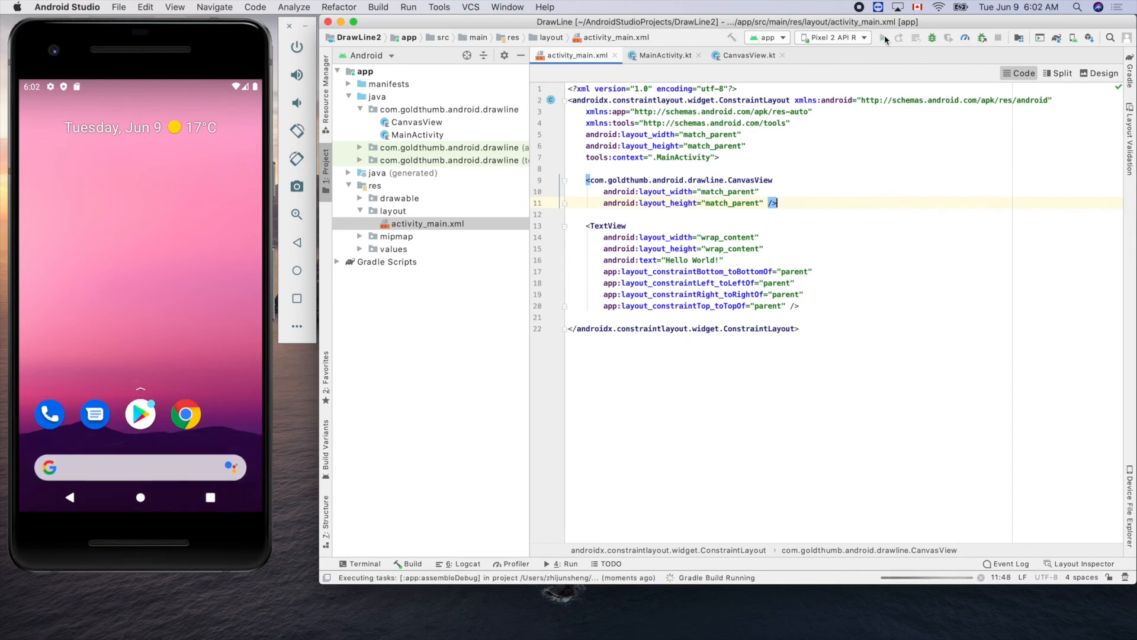
{"action": "left_click", "coordinate": [897, 37]}
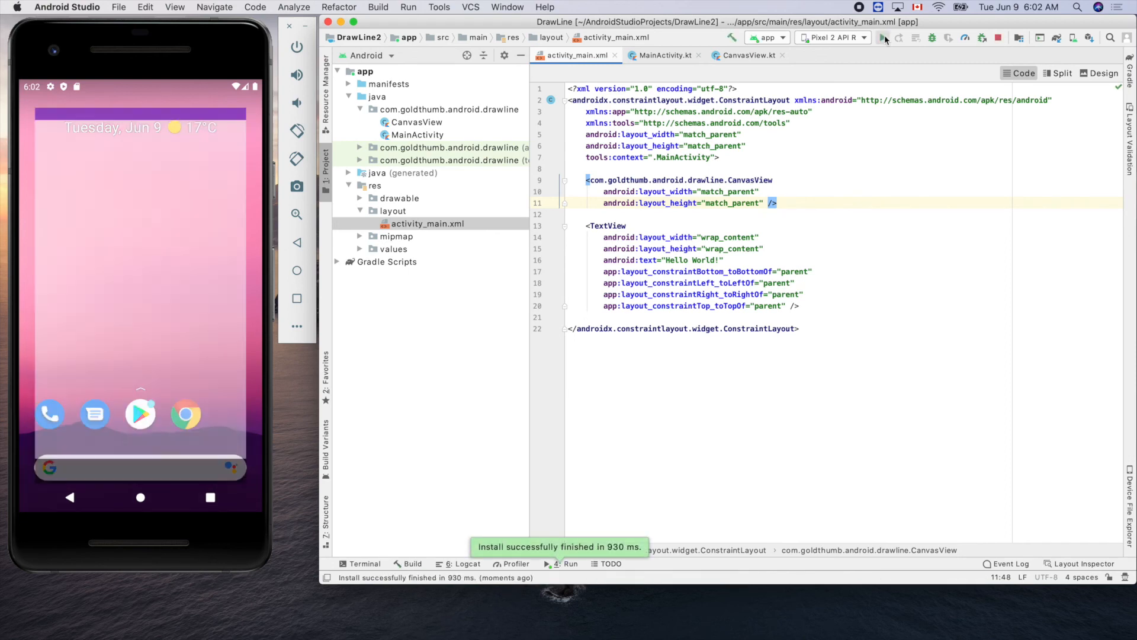
{"action": "left_click", "coordinate": [883, 37]}
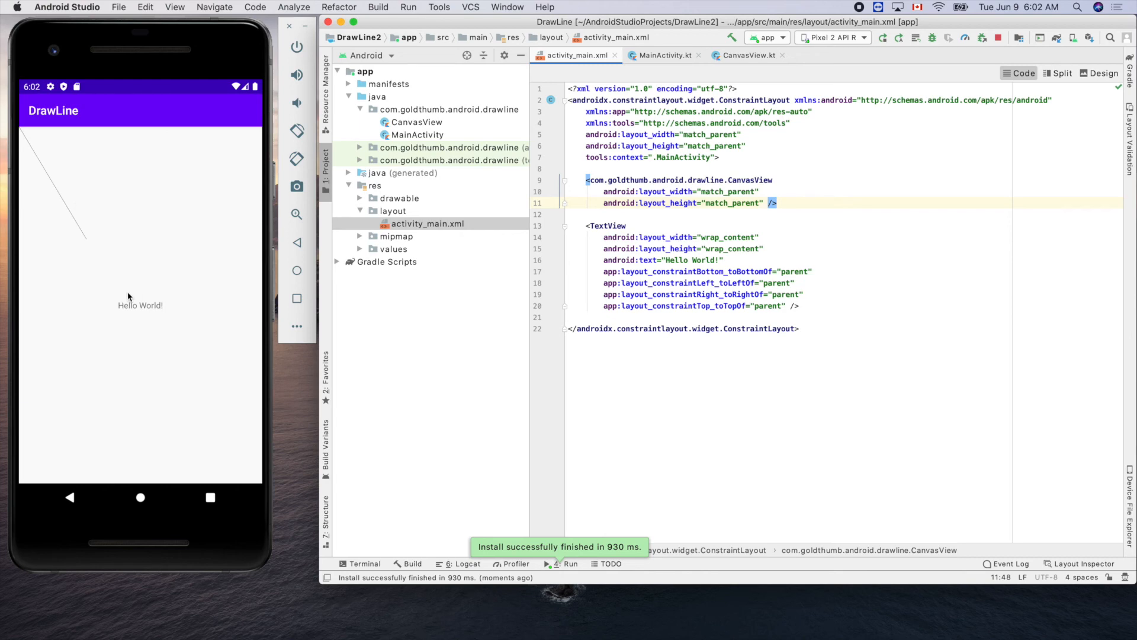
{"action": "mouse_move", "coordinate": [835, 317]}
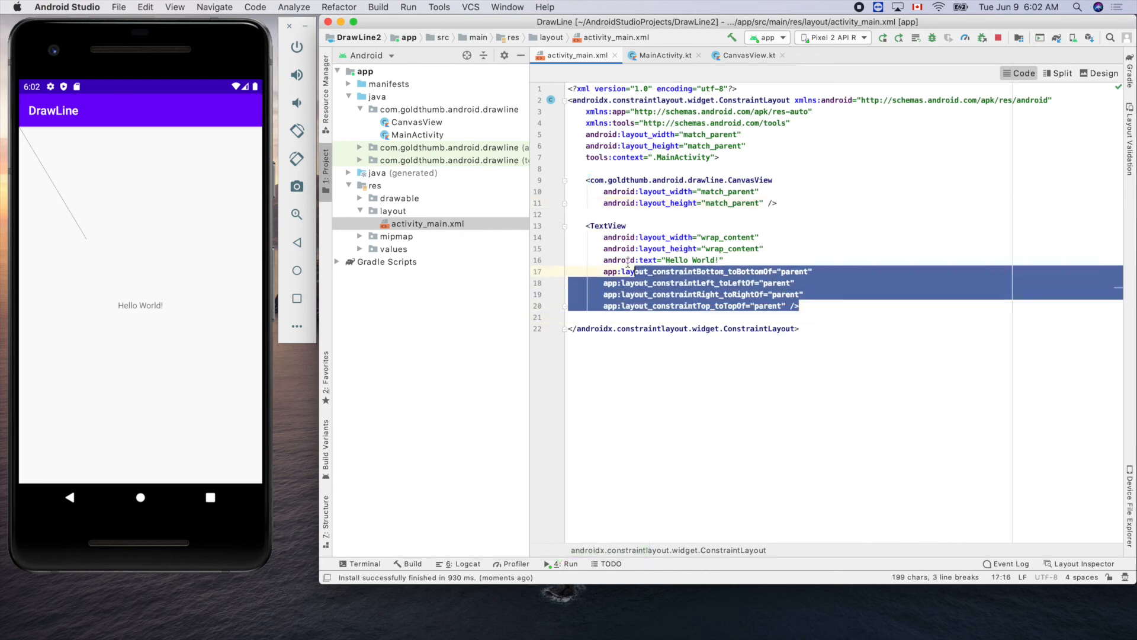
Delete the Hello World TextView from activity_main.xml and return to CanvasView.kt
{"action": "key", "text": "Delete"}
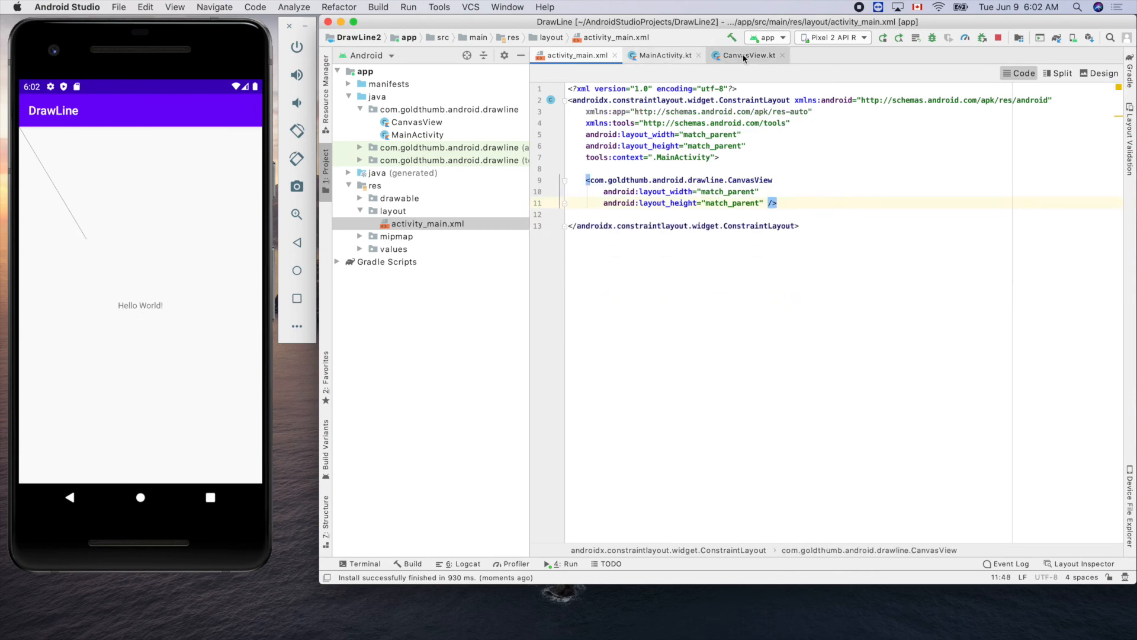
{"action": "left_click", "coordinate": [749, 55]}
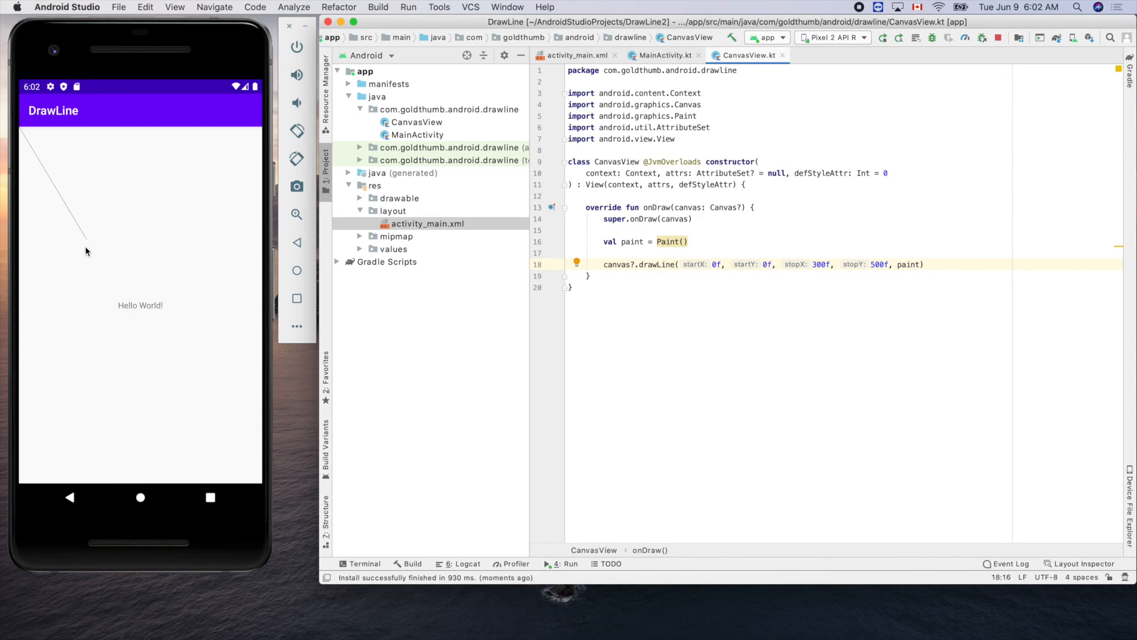
{"action": "mouse_move", "coordinate": [257, 414]}
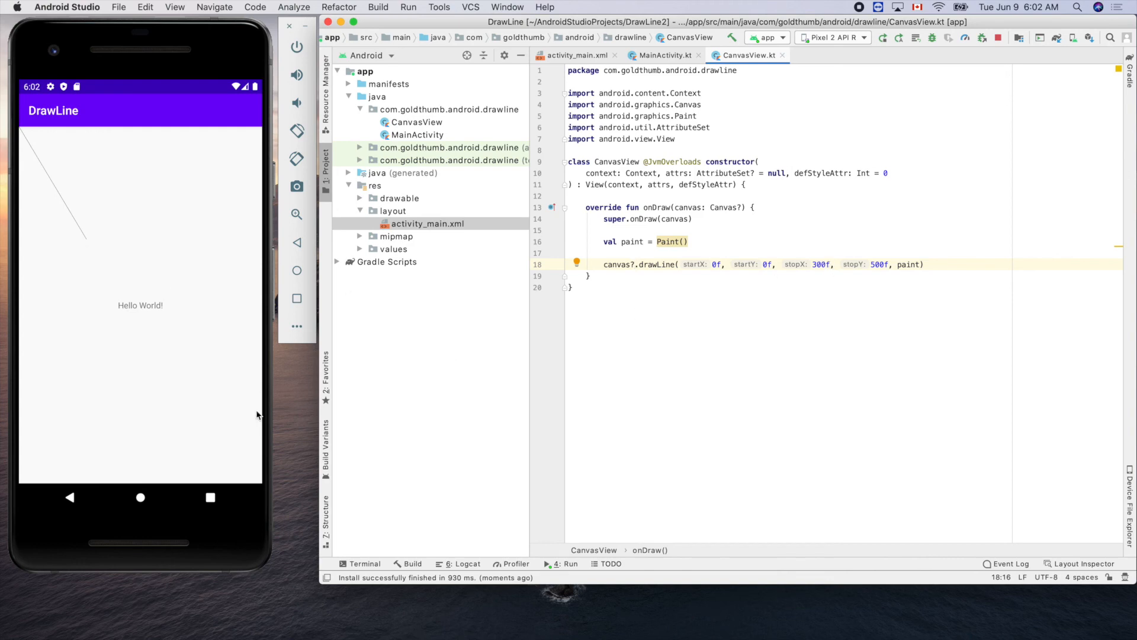
{"action": "mouse_move", "coordinate": [114, 267]}
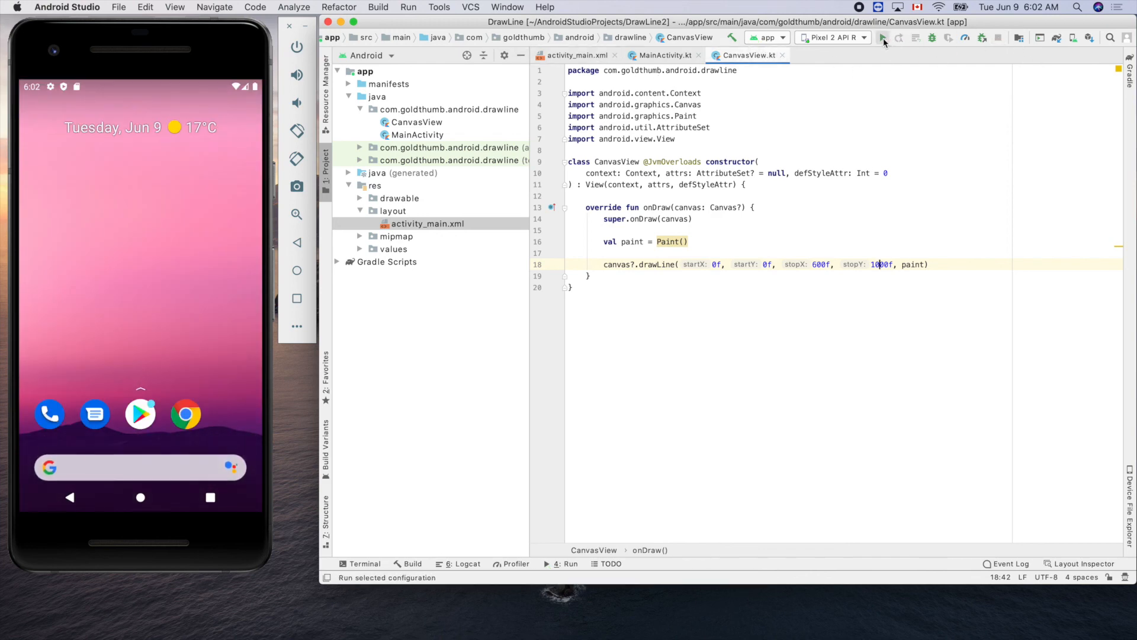
Run the app so the emulator shows the diagonal line ending at 600f, 1000f
{"action": "left_click", "coordinate": [882, 38]}
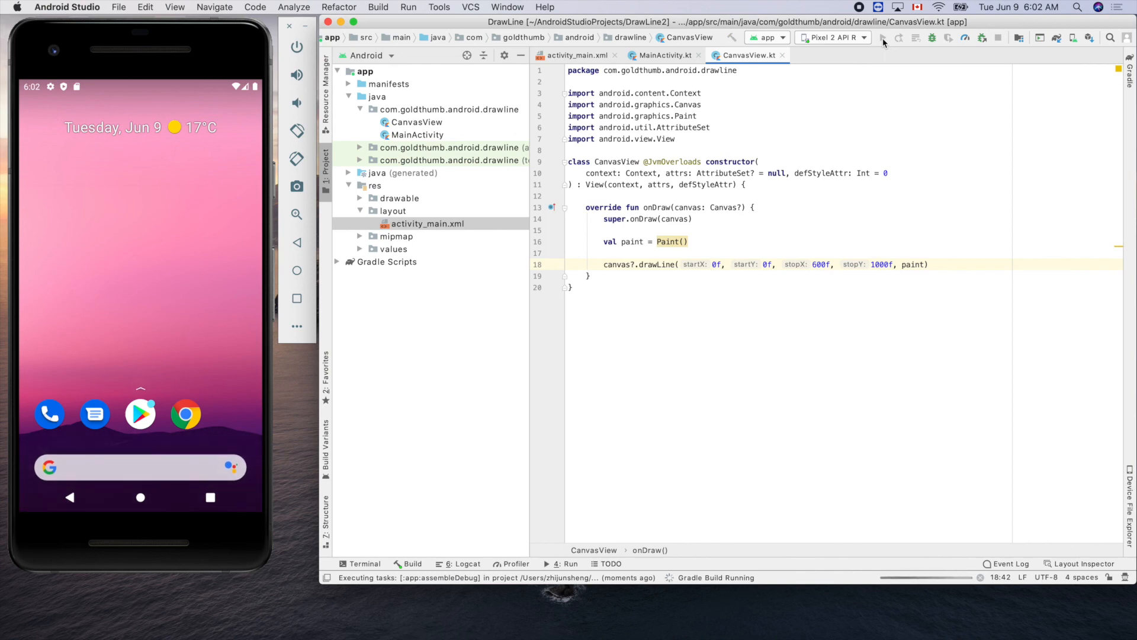
{"action": "left_click", "coordinate": [883, 38]}
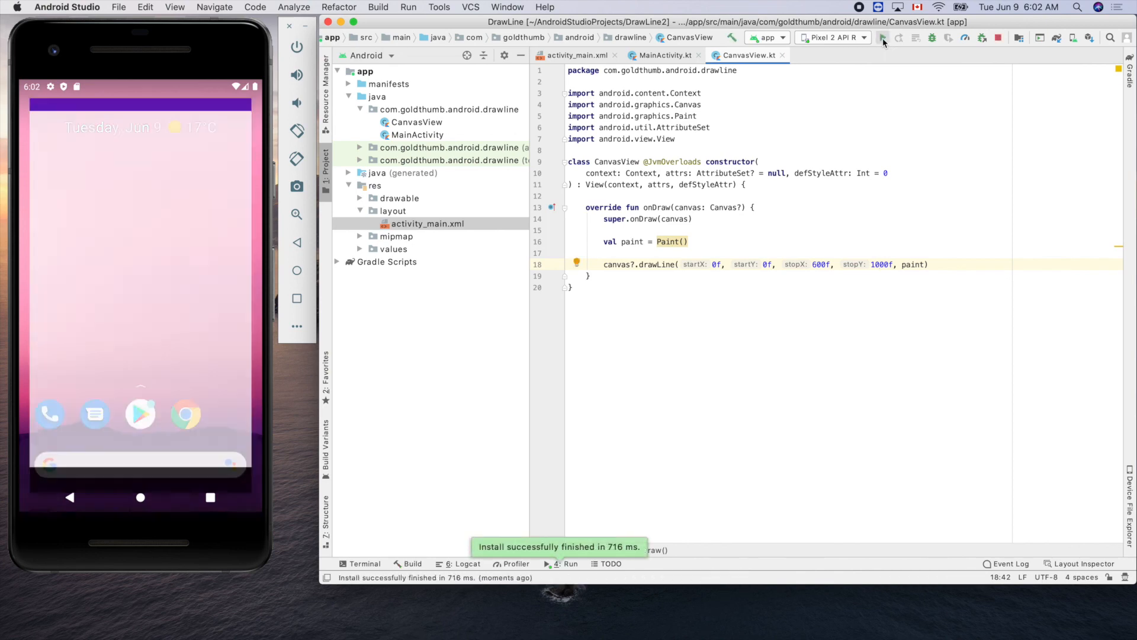
{"action": "left_click", "coordinate": [882, 38]}
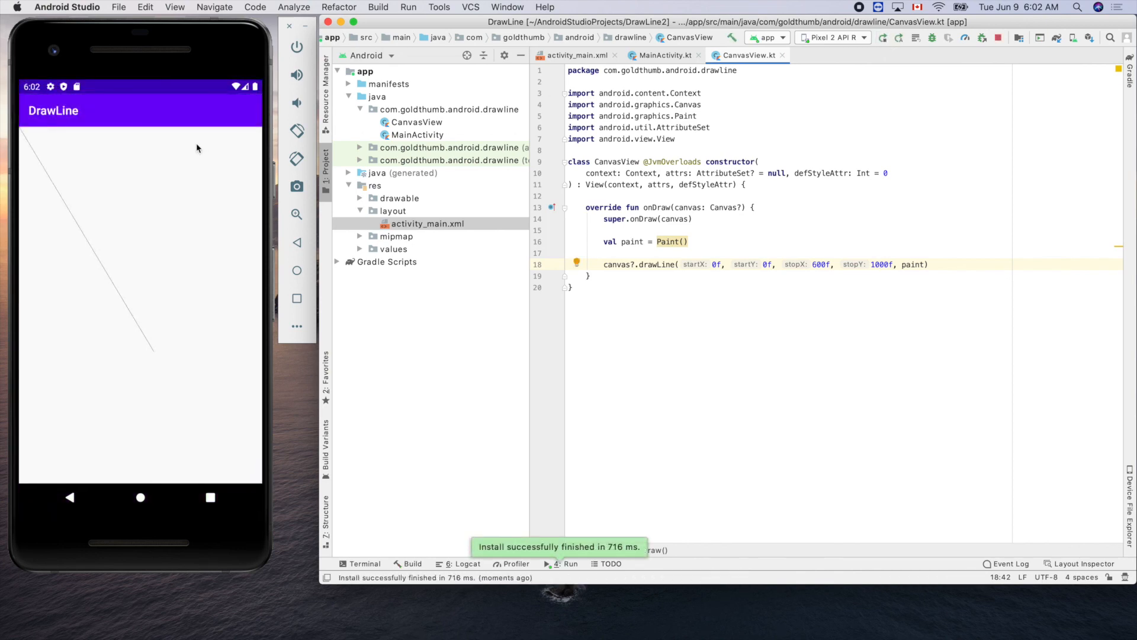
{"action": "mouse_move", "coordinate": [545, 368]}
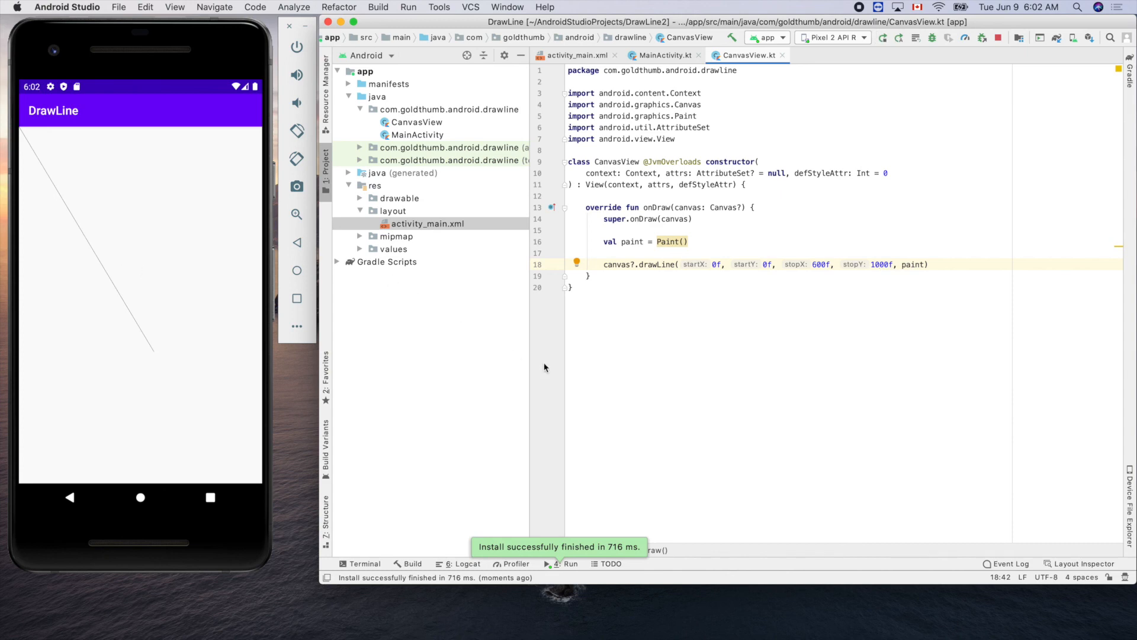
{"action": "mouse_move", "coordinate": [772, 327]}
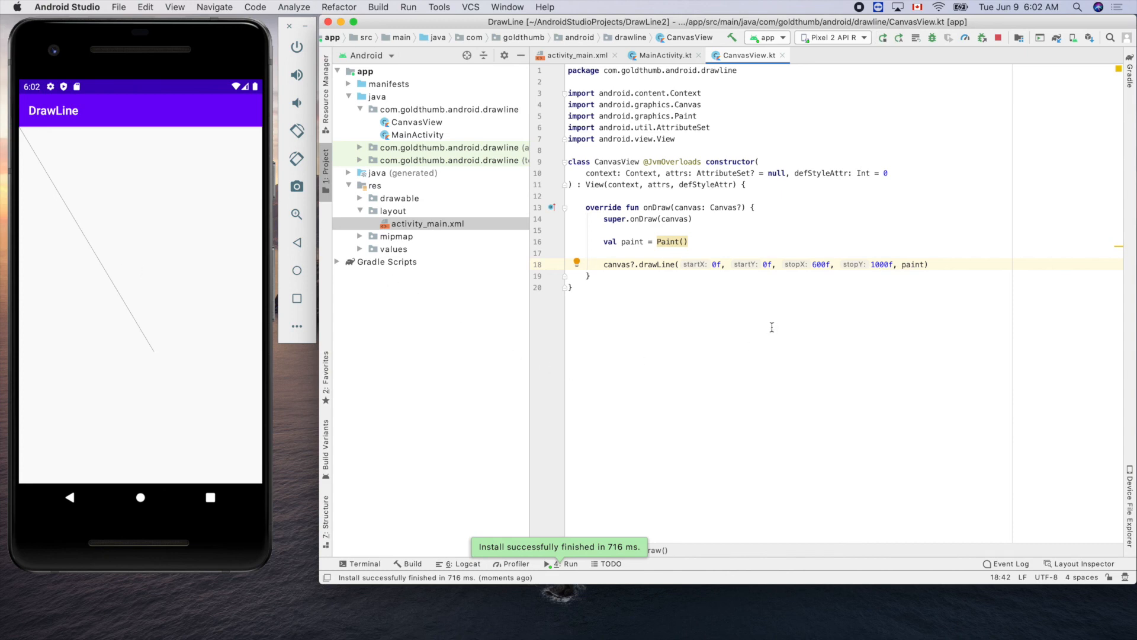
{"action": "mouse_move", "coordinate": [732, 250]}
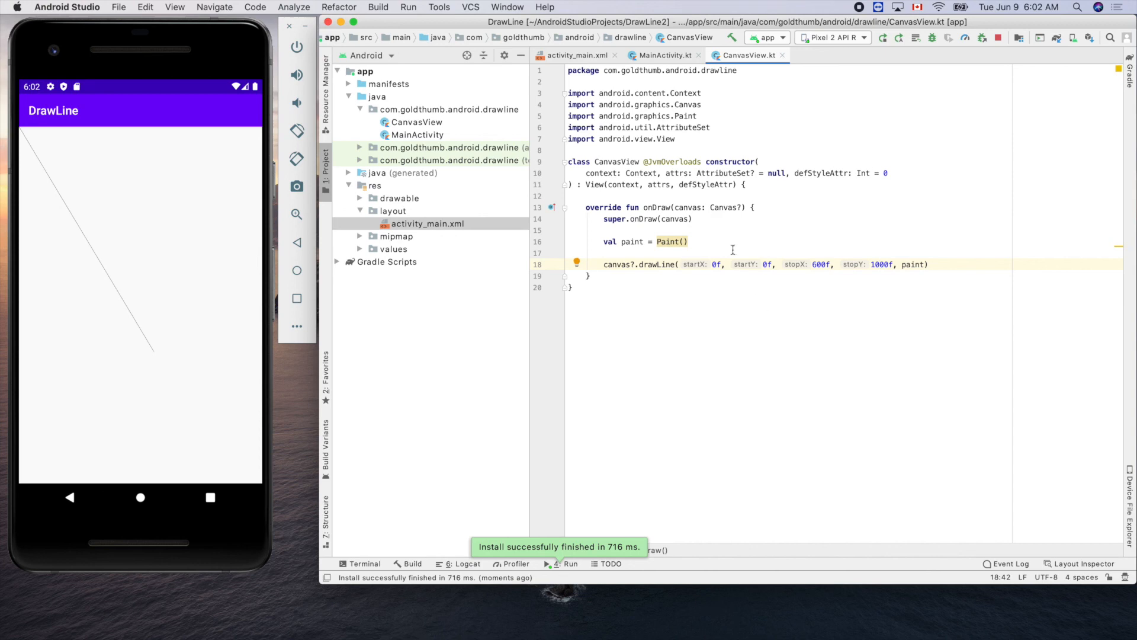
{"action": "mouse_move", "coordinate": [618, 173]}
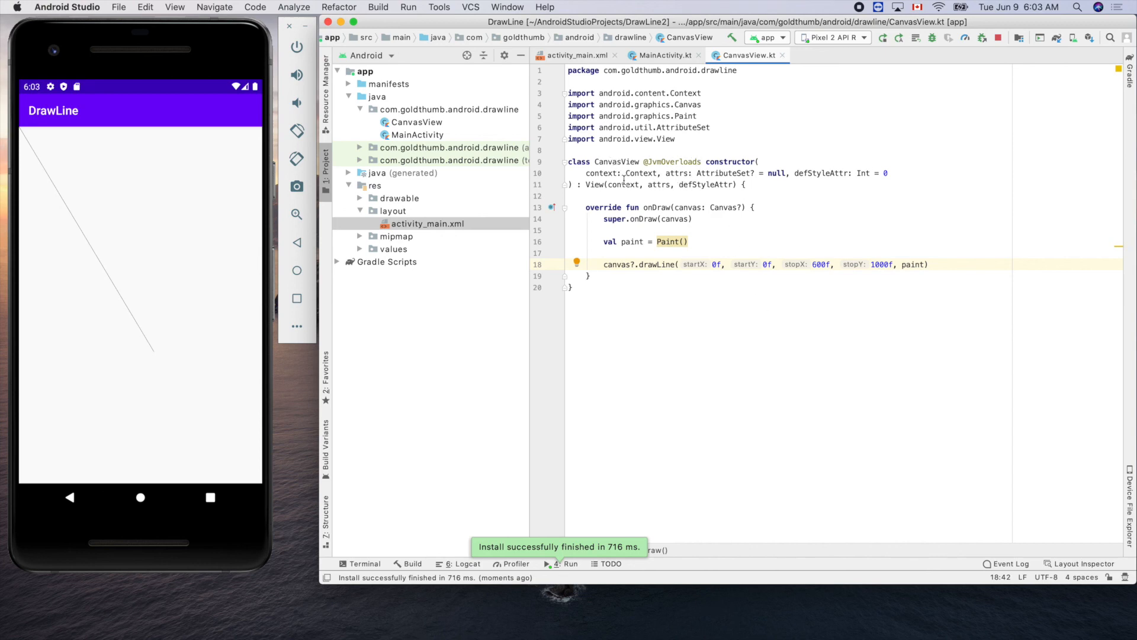
{"action": "double_click", "coordinate": [595, 185]}
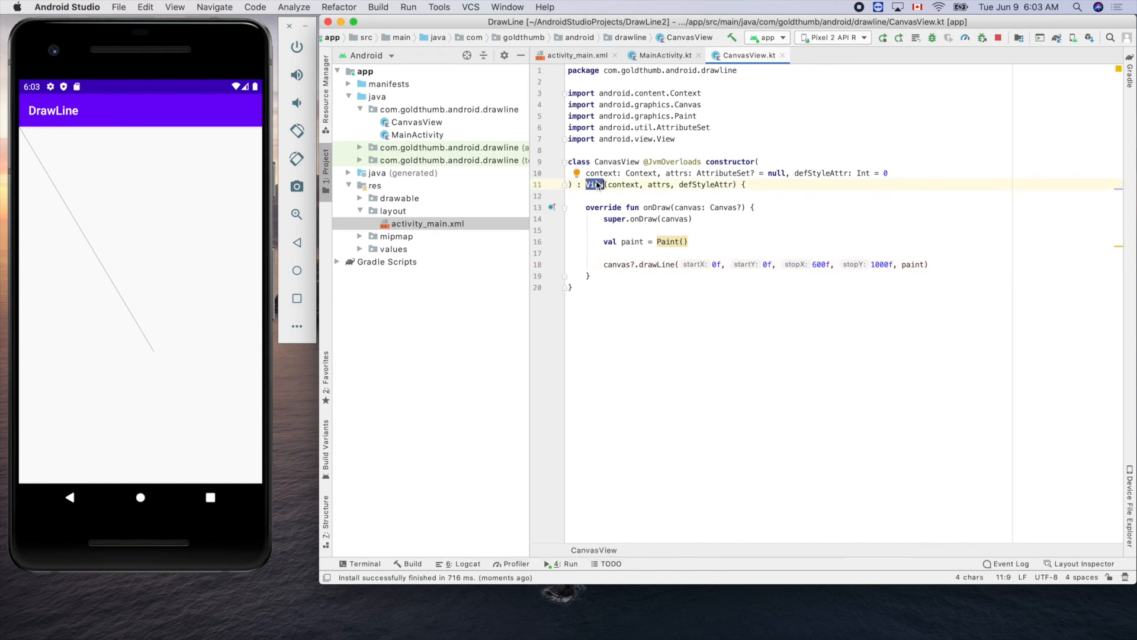
{"action": "mouse_move", "coordinate": [674, 120]}
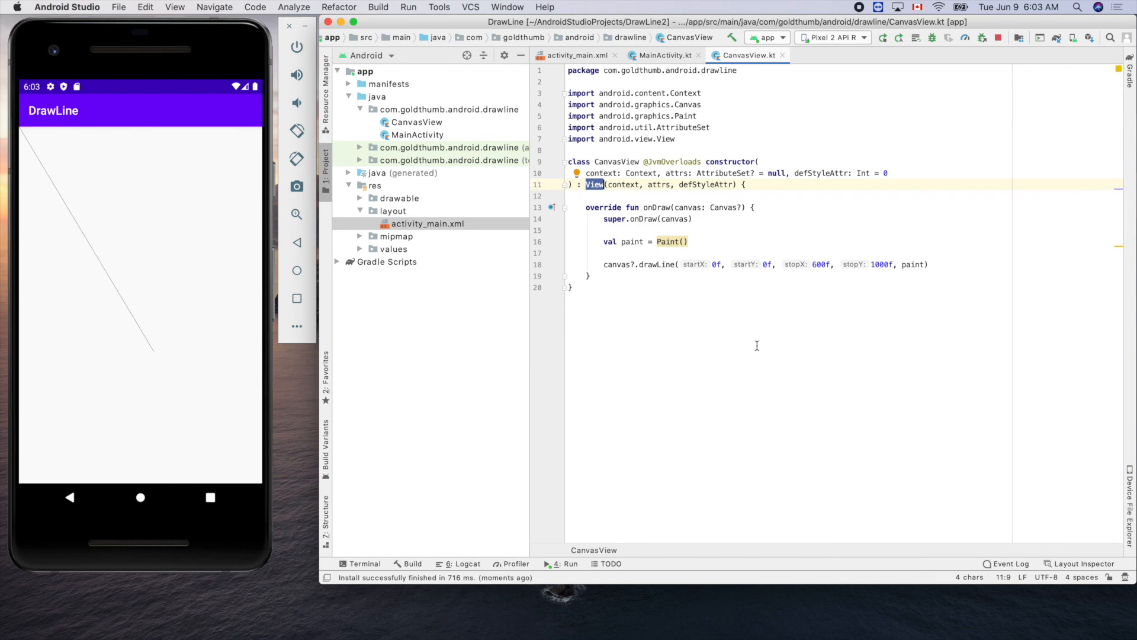
{"action": "mouse_move", "coordinate": [939, 154]}
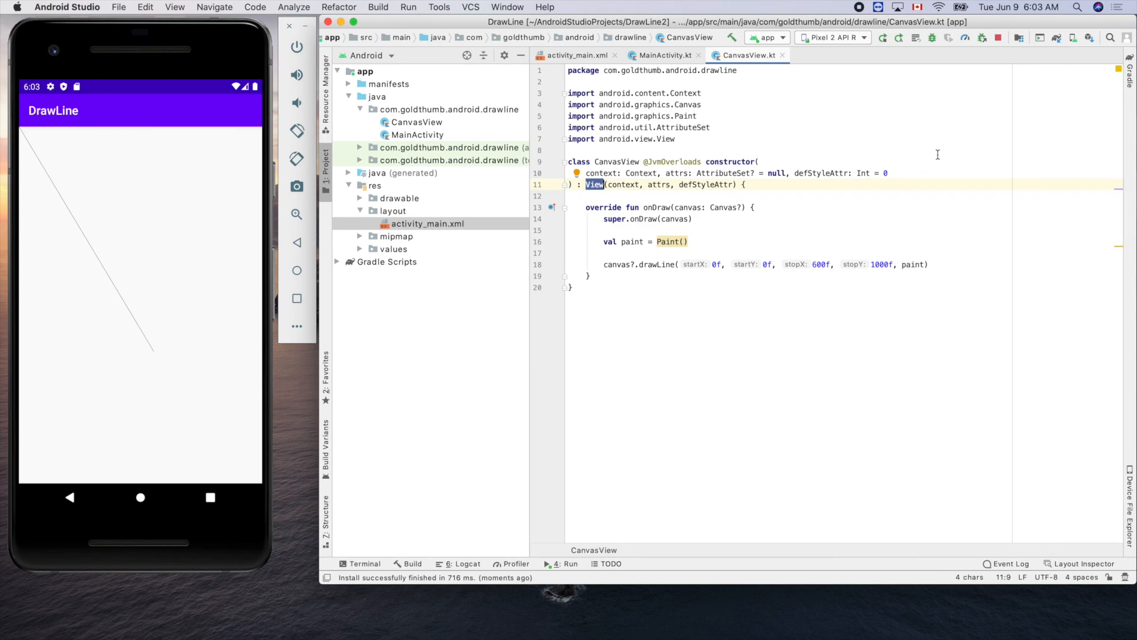